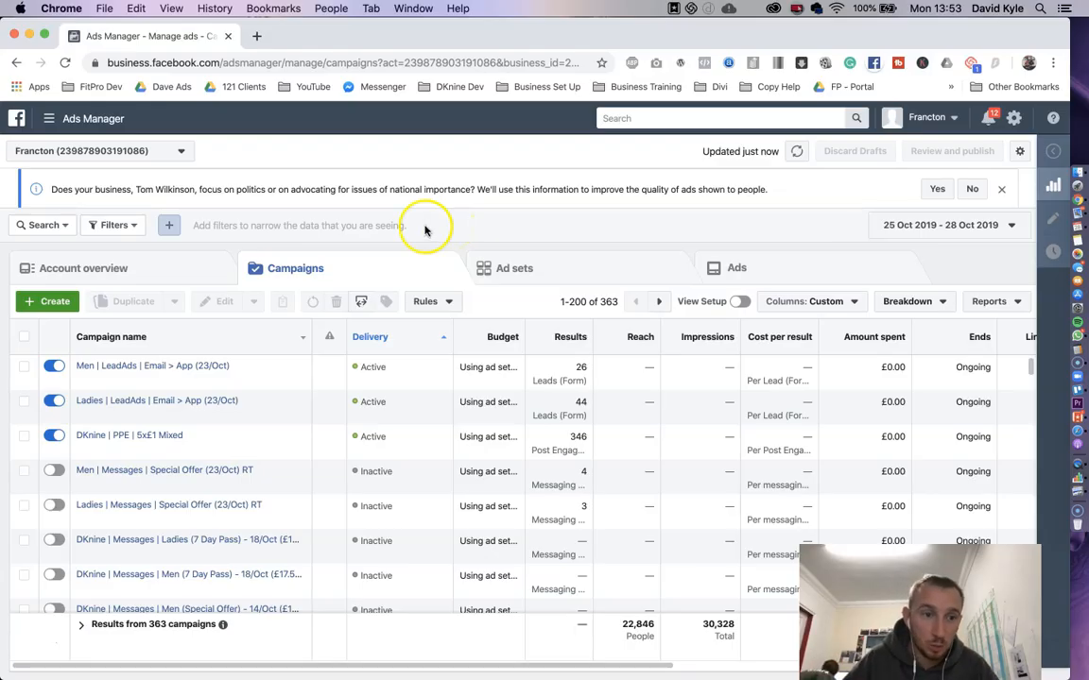
Step: Create a new campaign named 'Ladies | Messages | 6 Week (28/Oct)' in Quick creation
{"action": "left_click", "coordinate": [49, 301]}
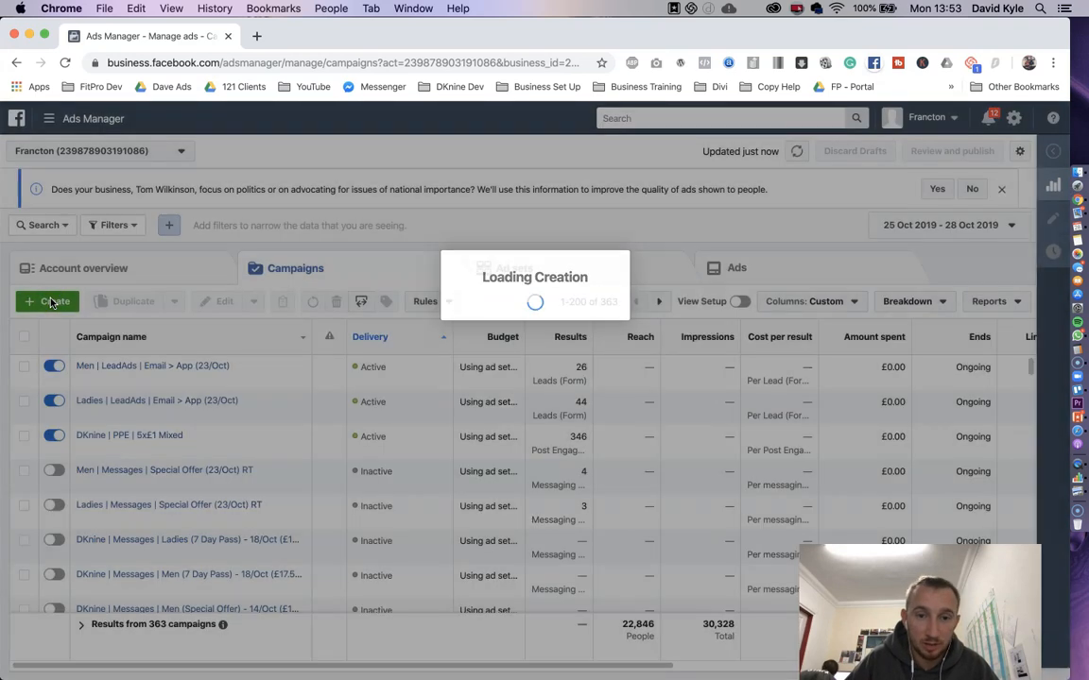
{"action": "left_click", "coordinate": [47, 300]}
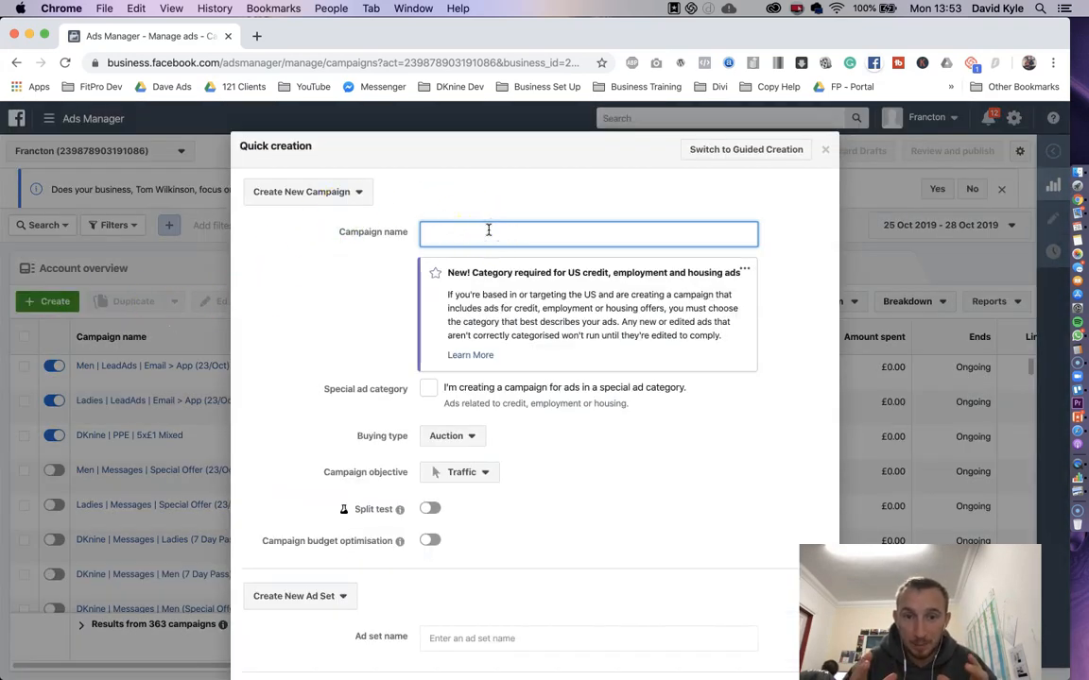
{"action": "type", "text": "Ladies |"}
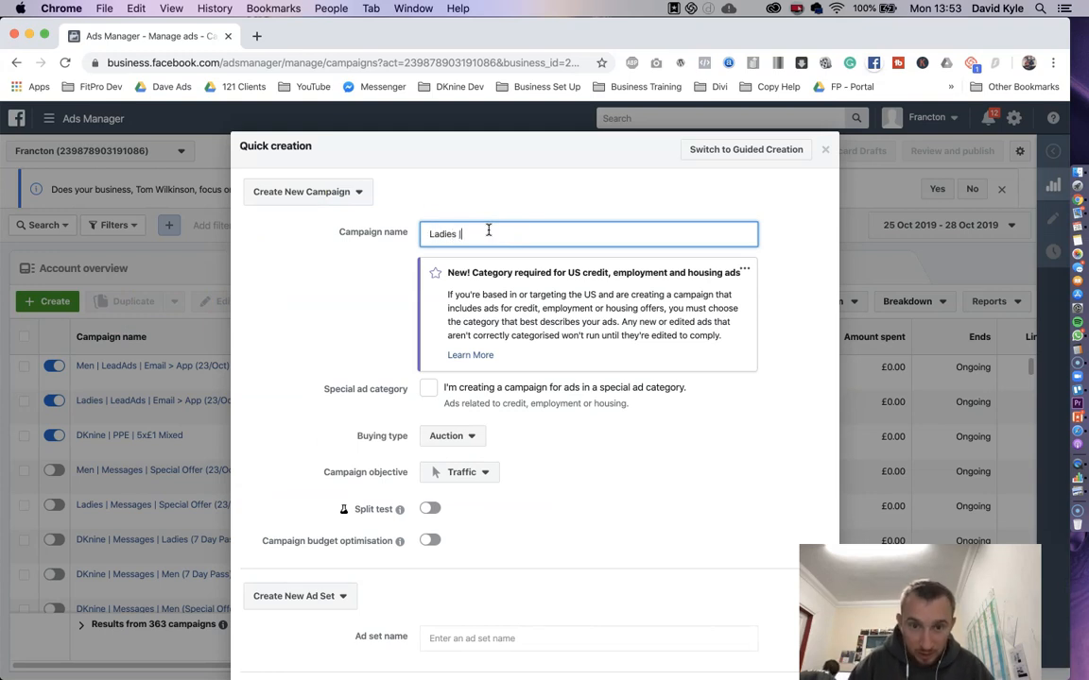
{"action": "type", "text": "Messages |"}
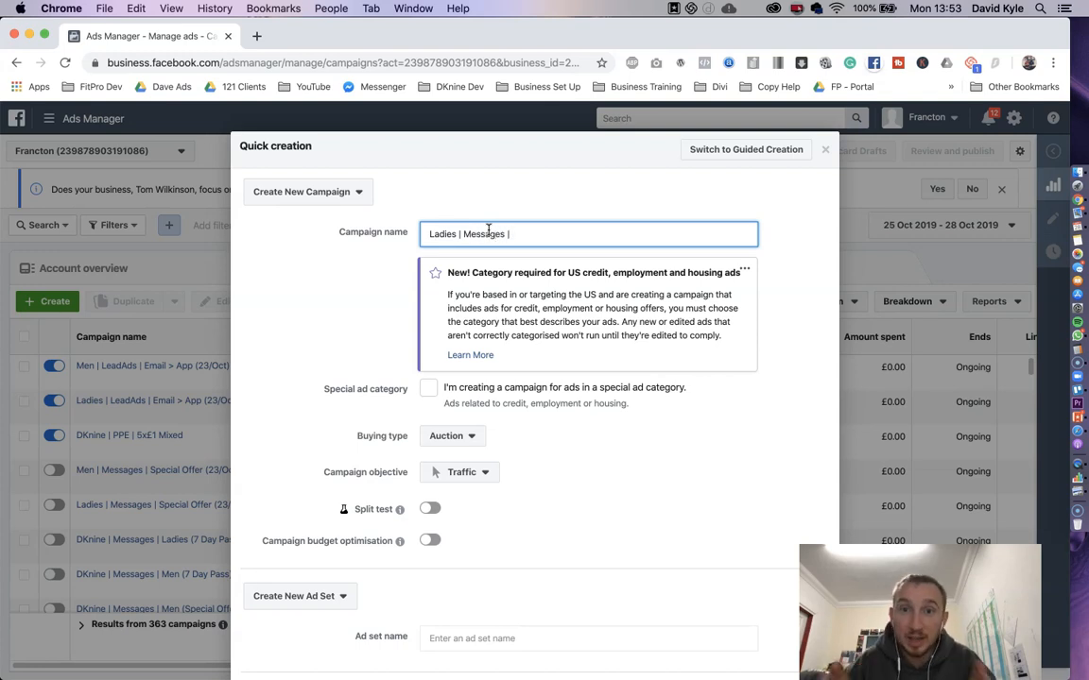
{"action": "type", "text": "6 Week ("}
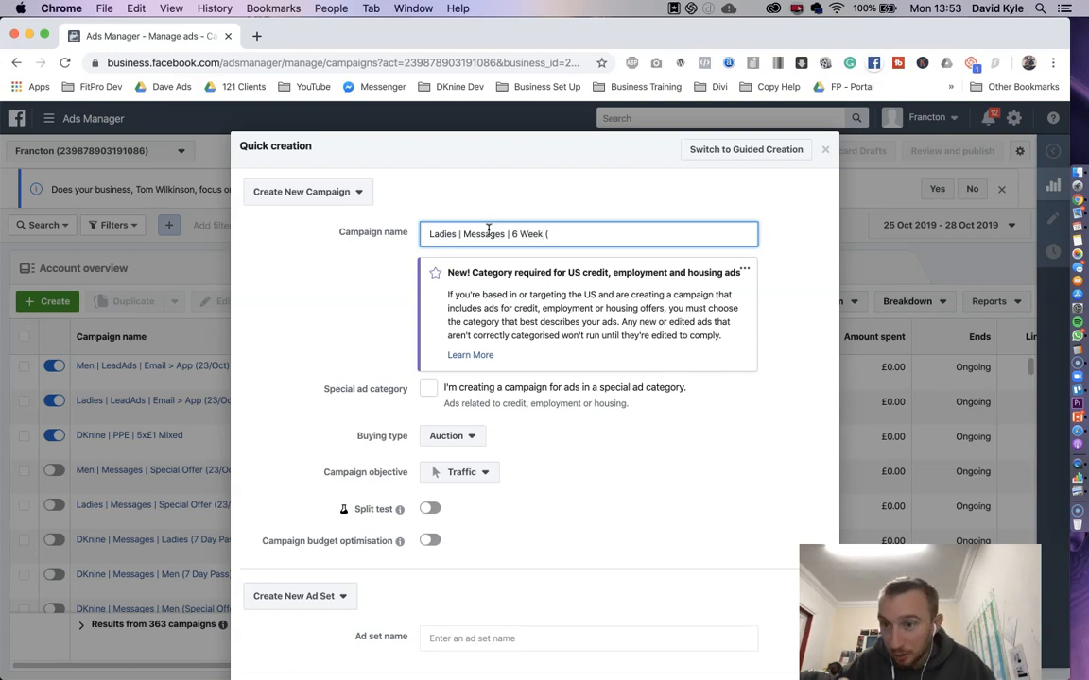
{"action": "type", "text": "28"}
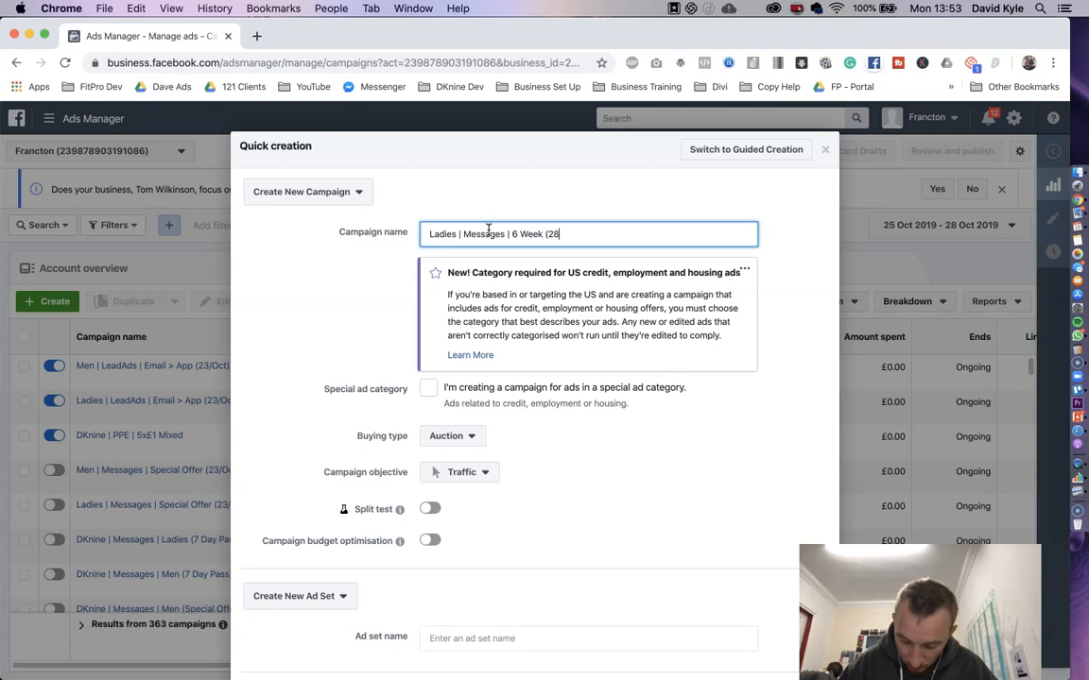
{"action": "type", "text": "/Oct)"}
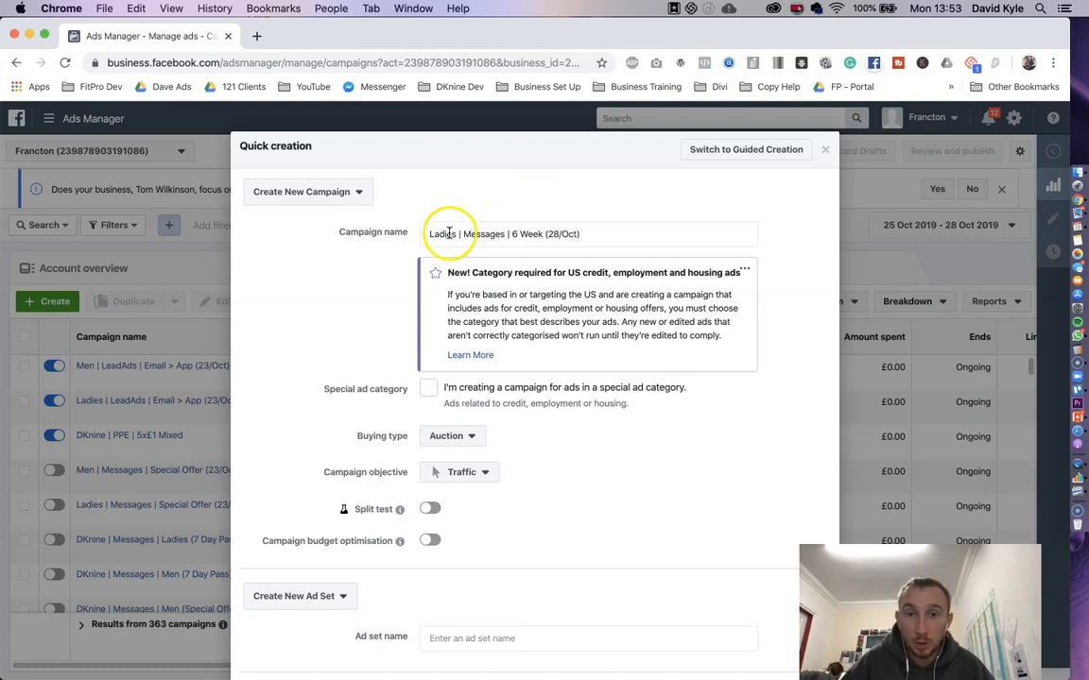
{"action": "left_click", "coordinate": [490, 234]}
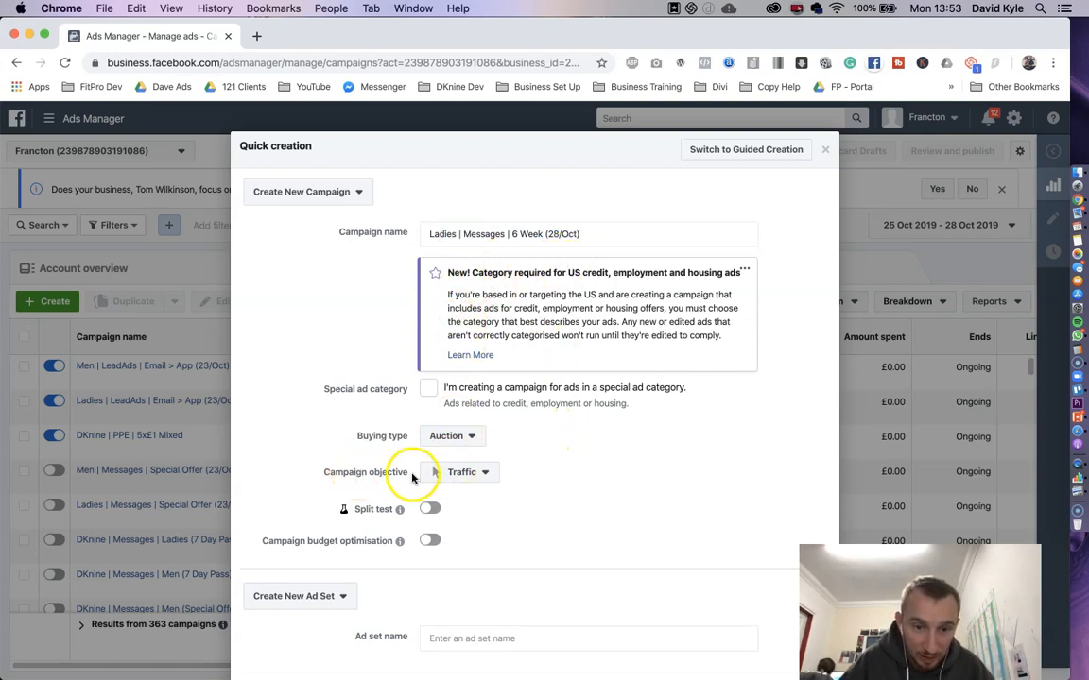
Step: Choose the Messages objective, save as draft and return to the campaigns list
{"action": "left_click", "coordinate": [463, 472]}
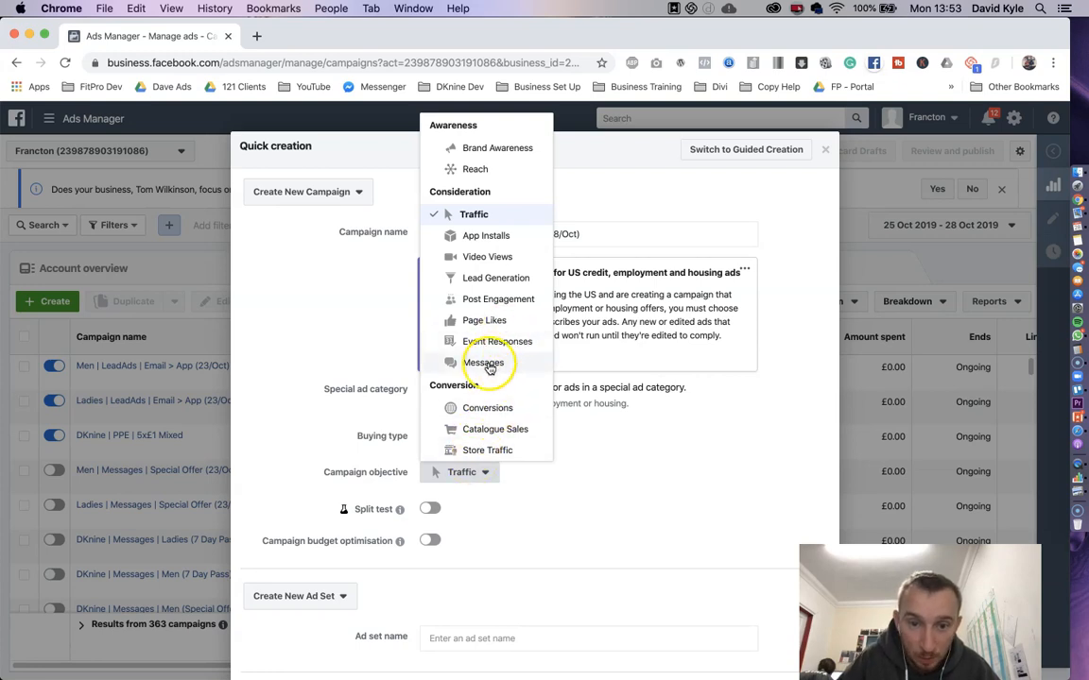
{"action": "left_click", "coordinate": [484, 362]}
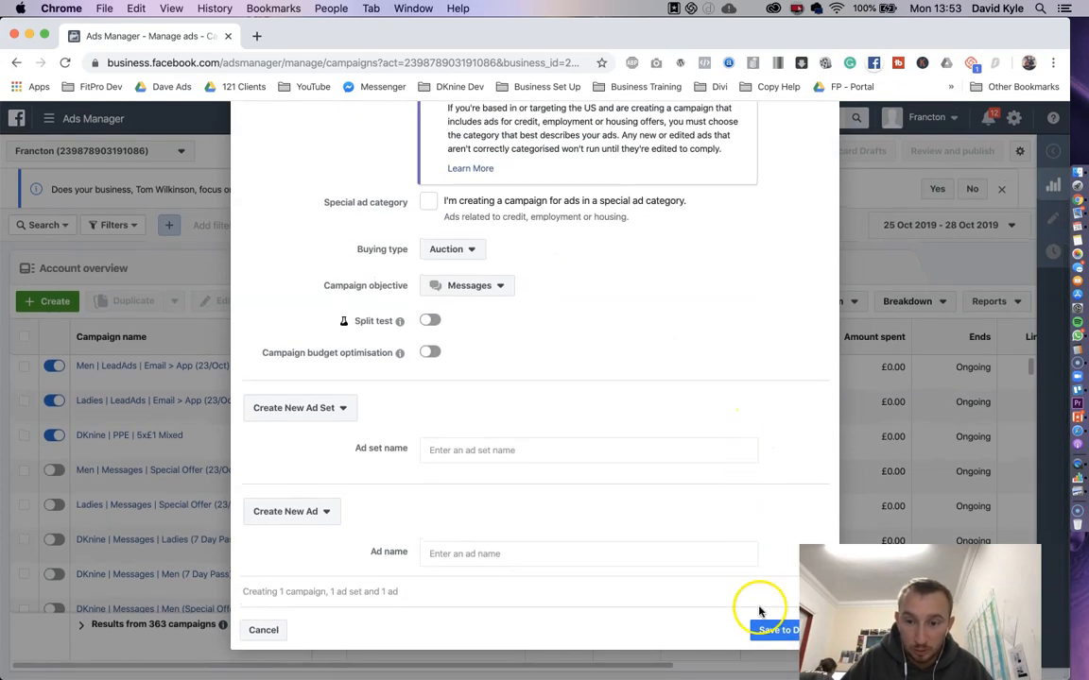
{"action": "left_click", "coordinate": [777, 631]}
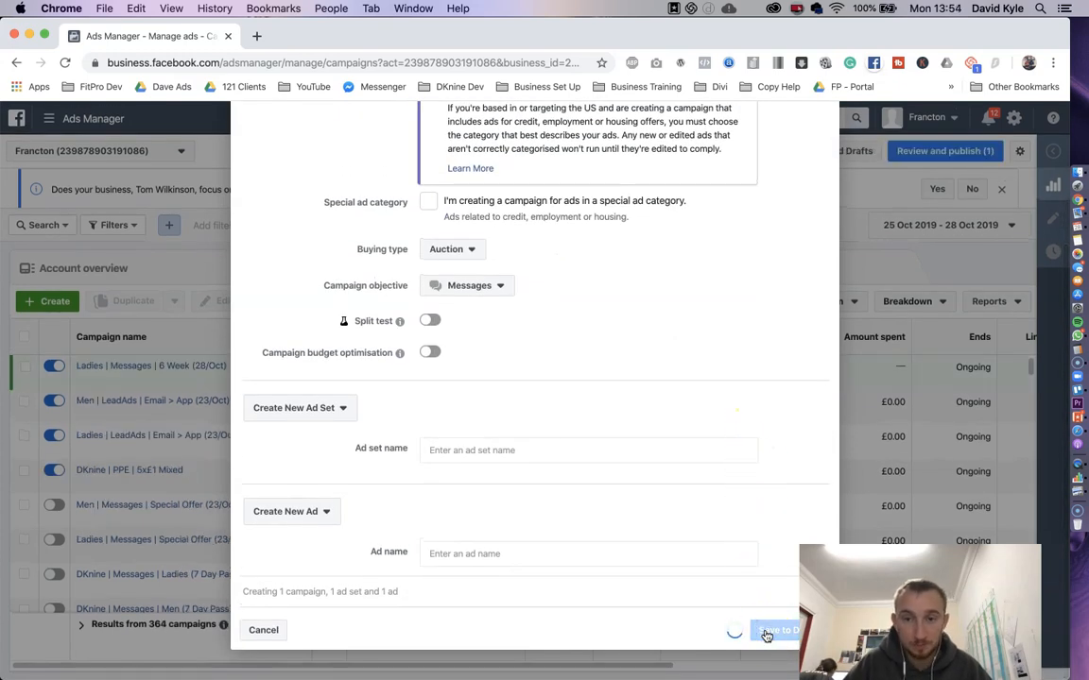
{"action": "left_click", "coordinate": [775, 631]}
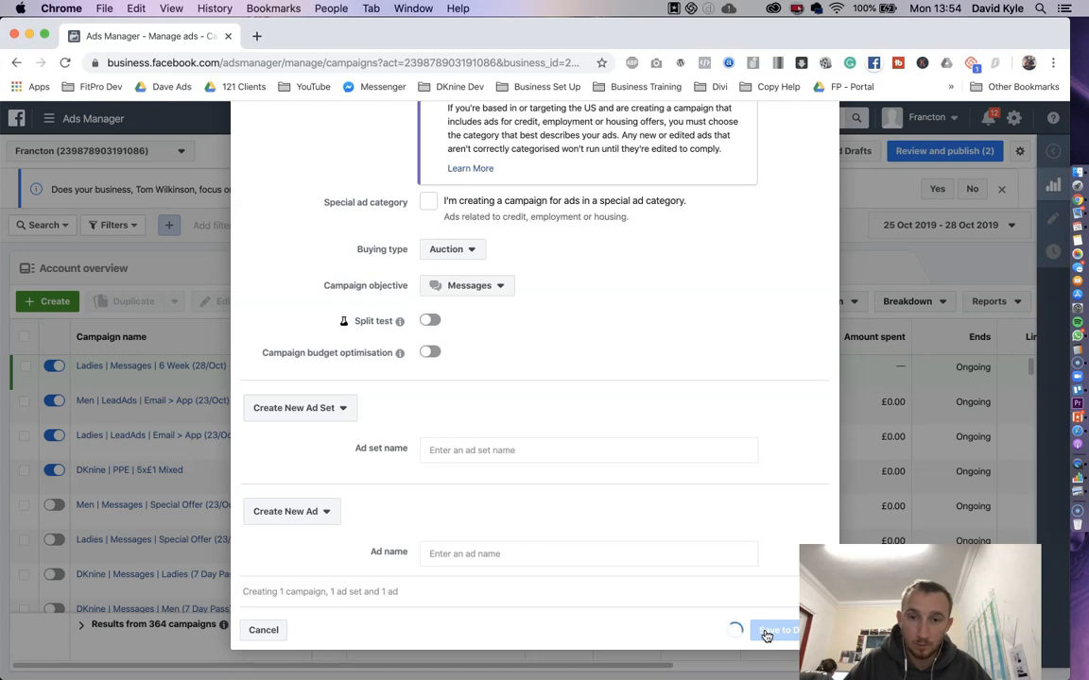
{"action": "left_click", "coordinate": [775, 631]}
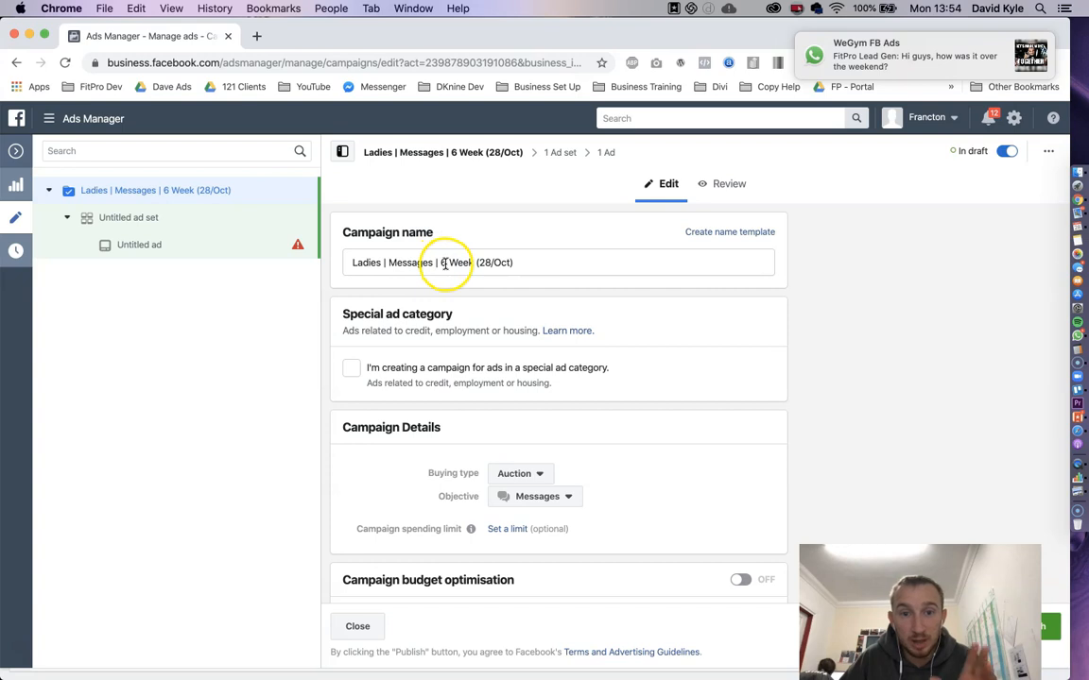
{"action": "right_click", "coordinate": [1036, 340]}
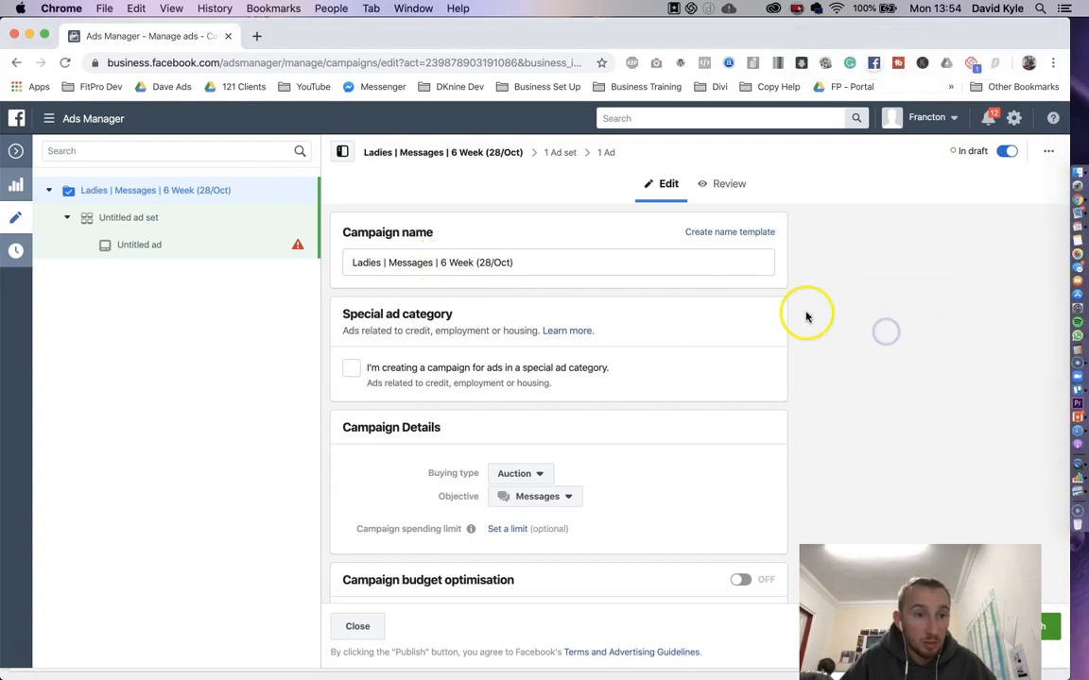
{"action": "mouse_move", "coordinate": [15, 151]}
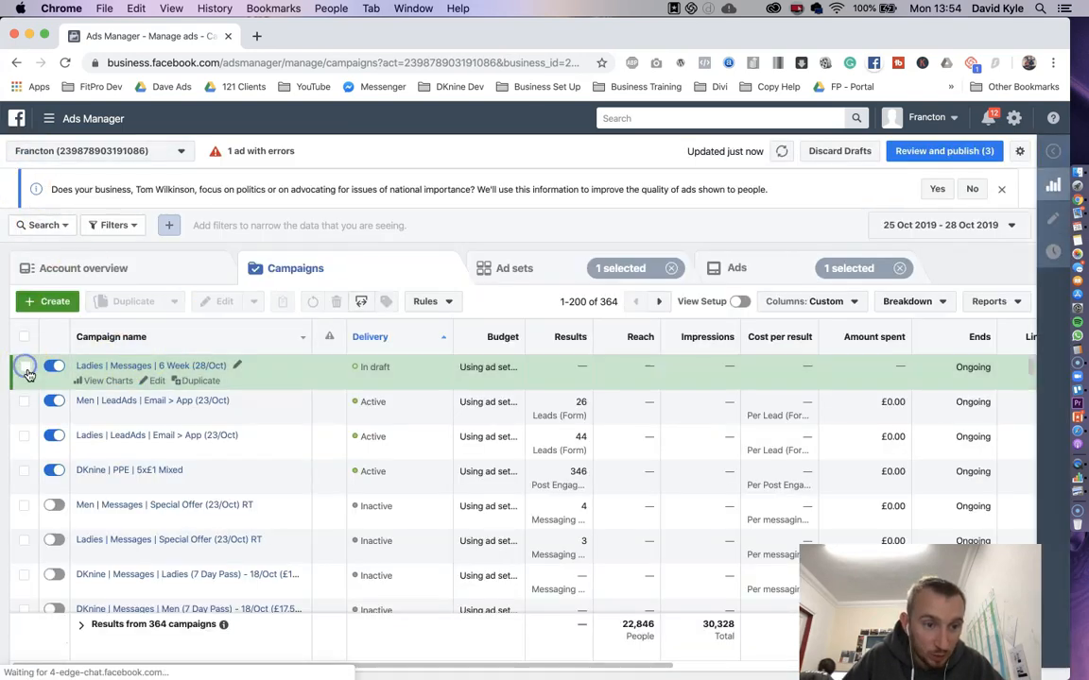
Step: Open the draft campaign's ad set and rename 'Untitled ad set' to 'Copy 1'
{"action": "left_click", "coordinate": [27, 367]}
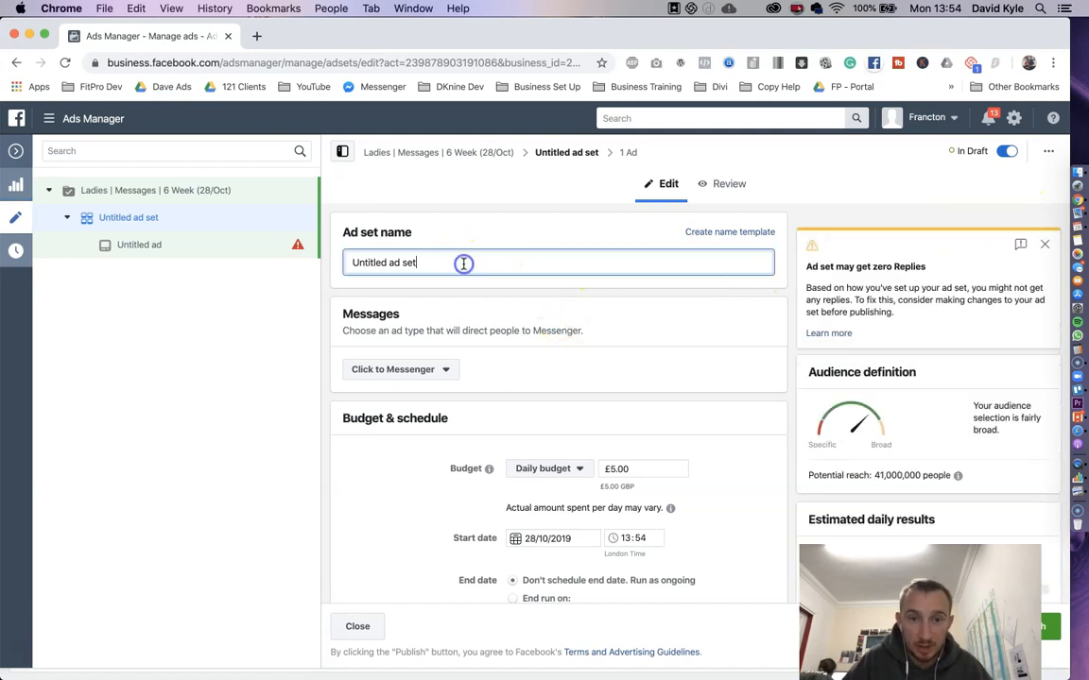
{"action": "type", "text": "Cop"}
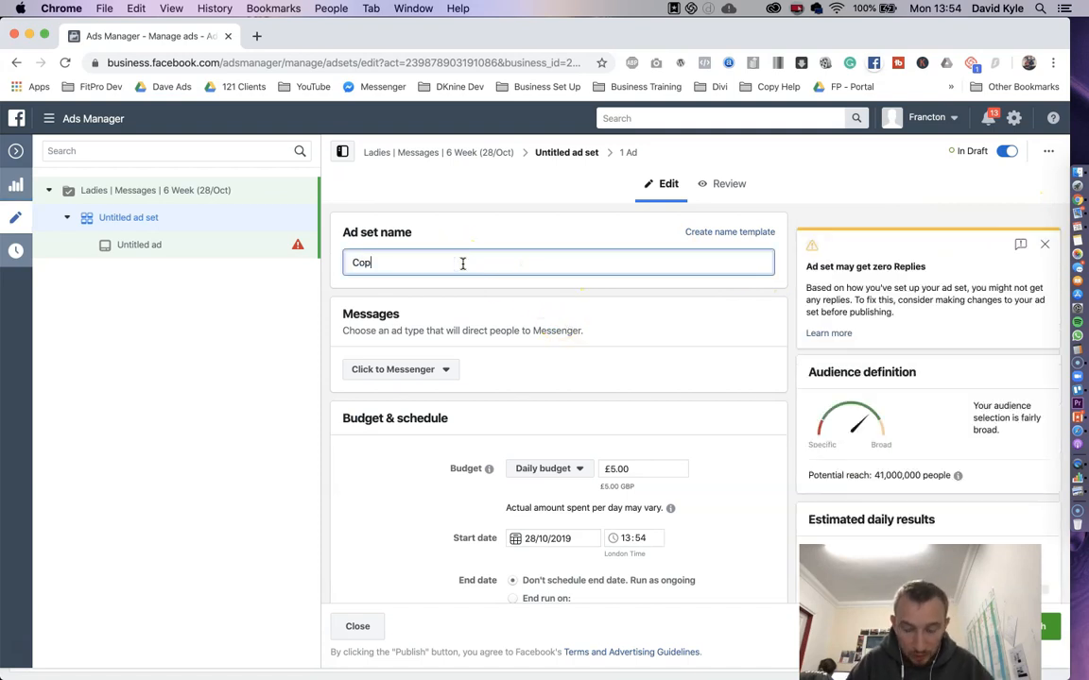
{"action": "type", "text": "Copy 1"}
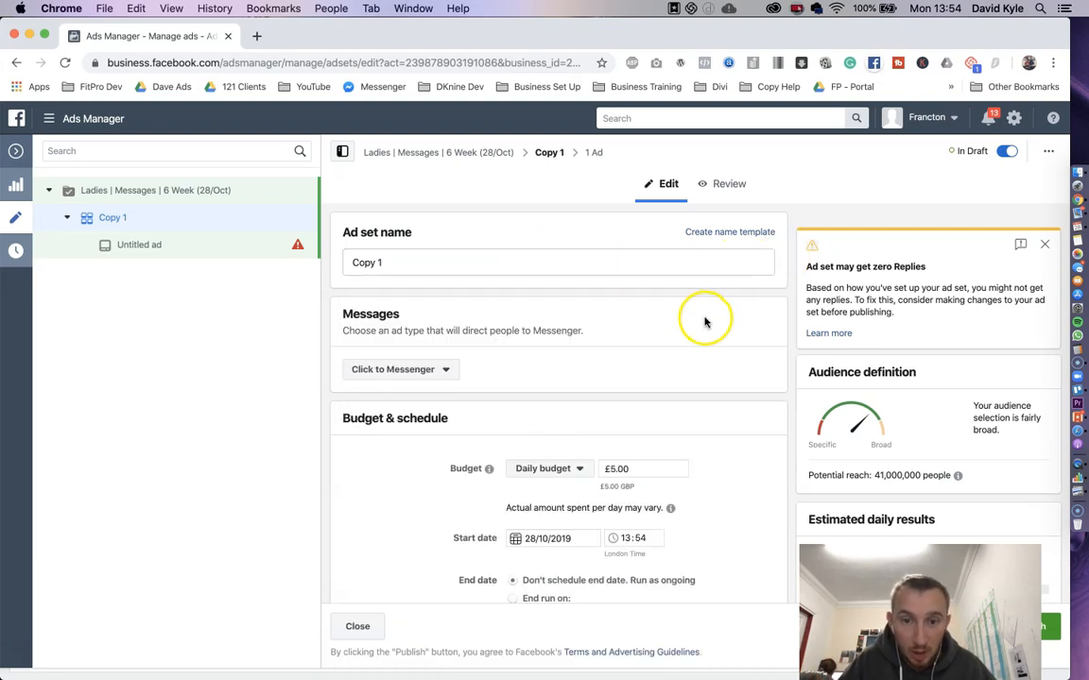
{"action": "scroll", "scroll_direction": "down", "scroll_amount": 3}
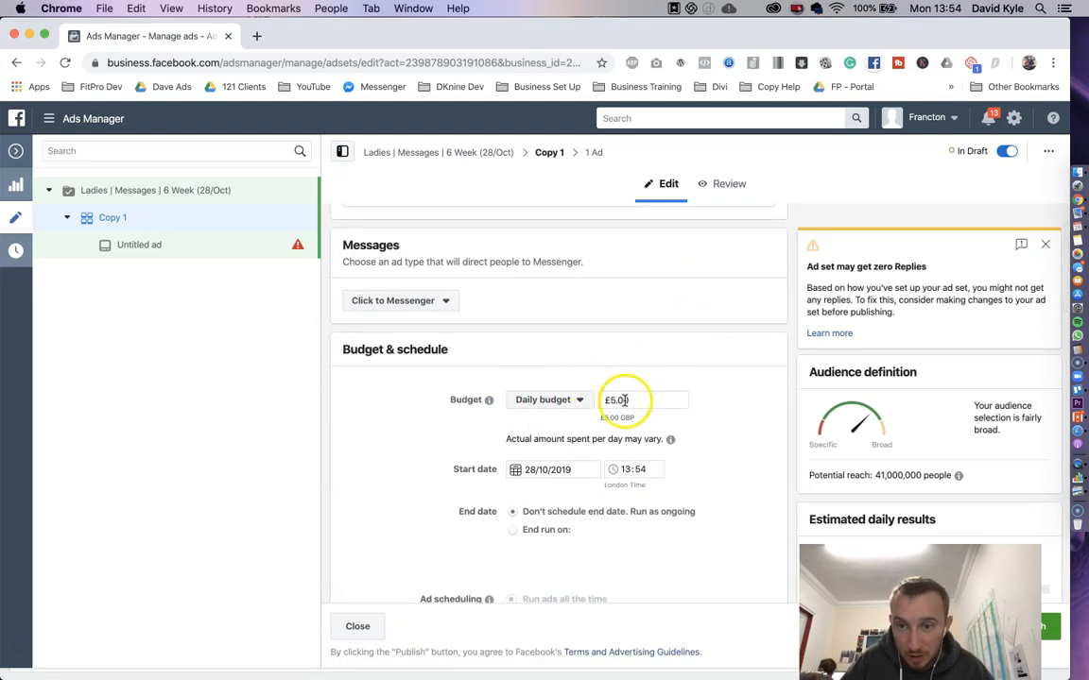
{"action": "scroll", "scroll_direction": "down", "scroll_amount": 3}
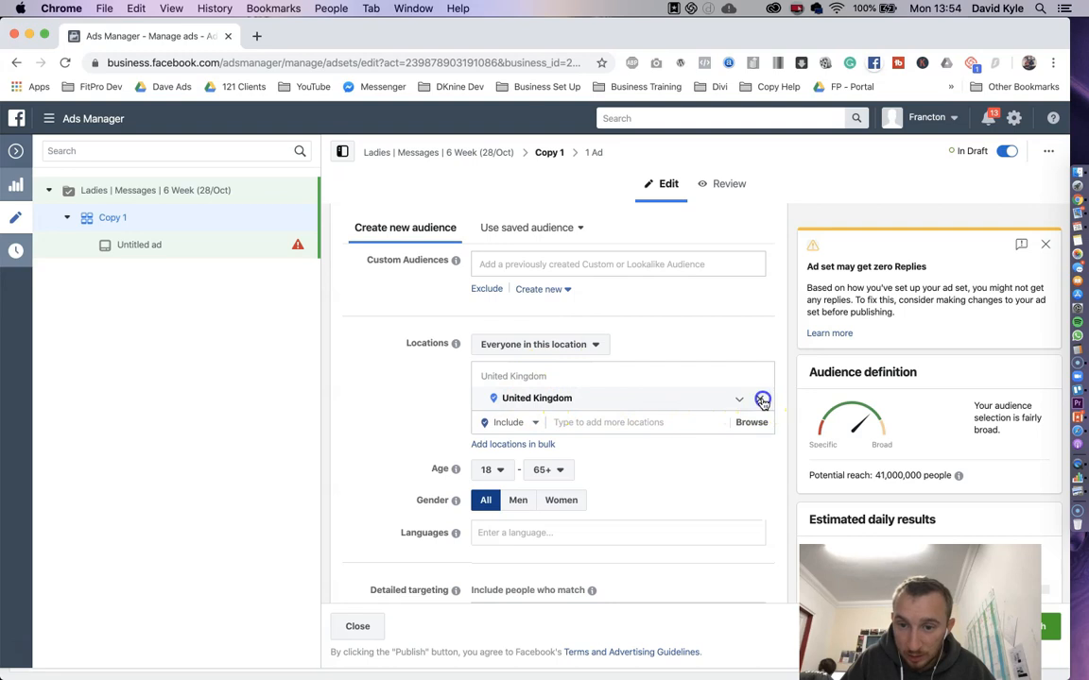
Step: Replace United Kingdom with a dropped pin on Cardiff set to an 8 km radius
{"action": "left_click", "coordinate": [764, 397]}
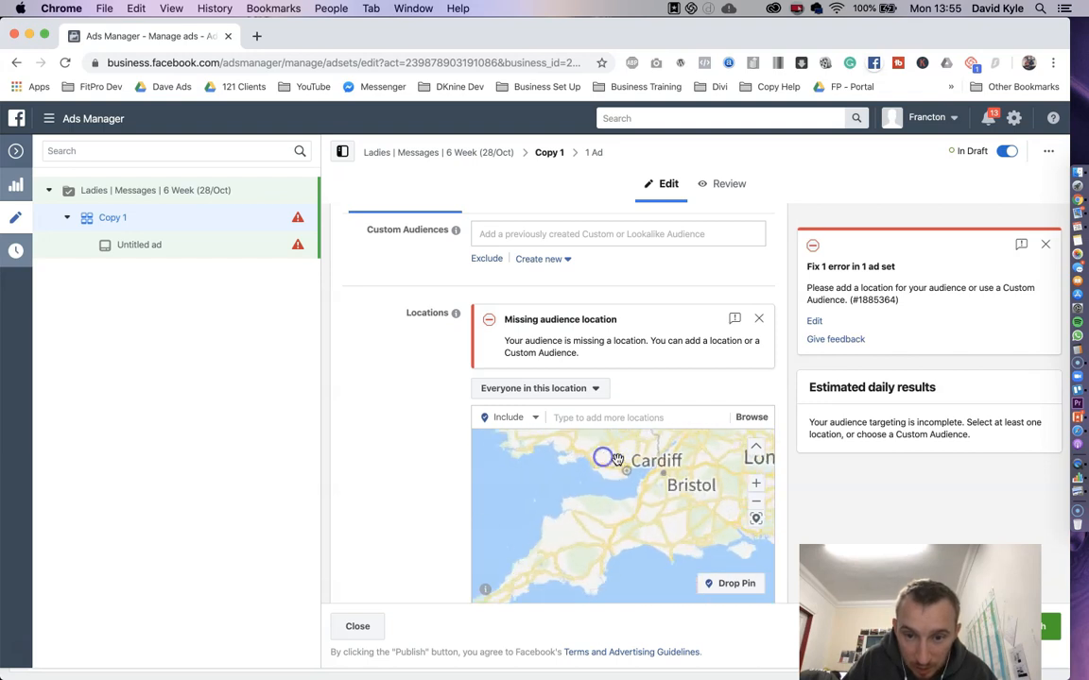
{"action": "left_click_drag", "start_coordinate": [605, 459], "coordinate": [658, 506]}
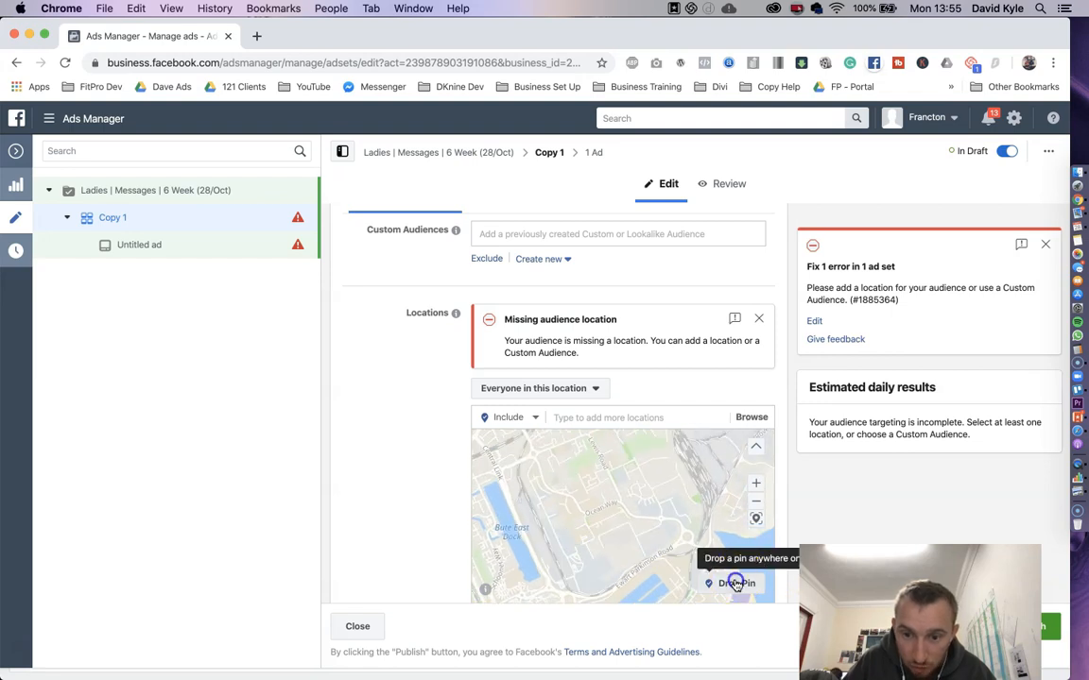
{"action": "left_click", "coordinate": [737, 582]}
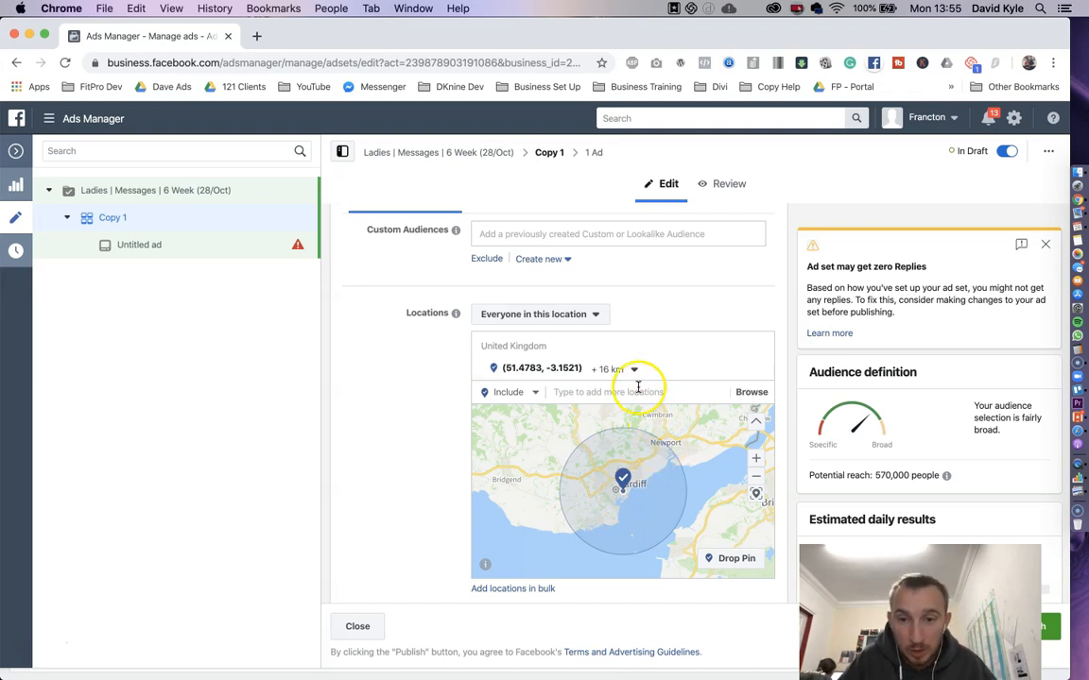
{"action": "left_click", "coordinate": [612, 368]}
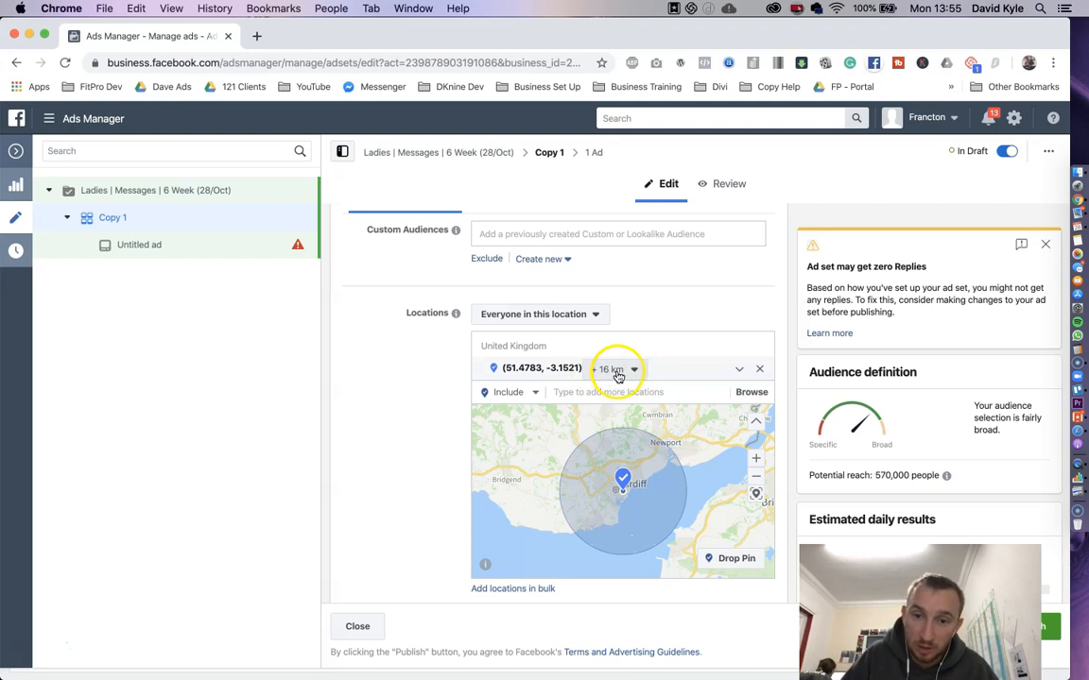
{"action": "left_click", "coordinate": [616, 368]}
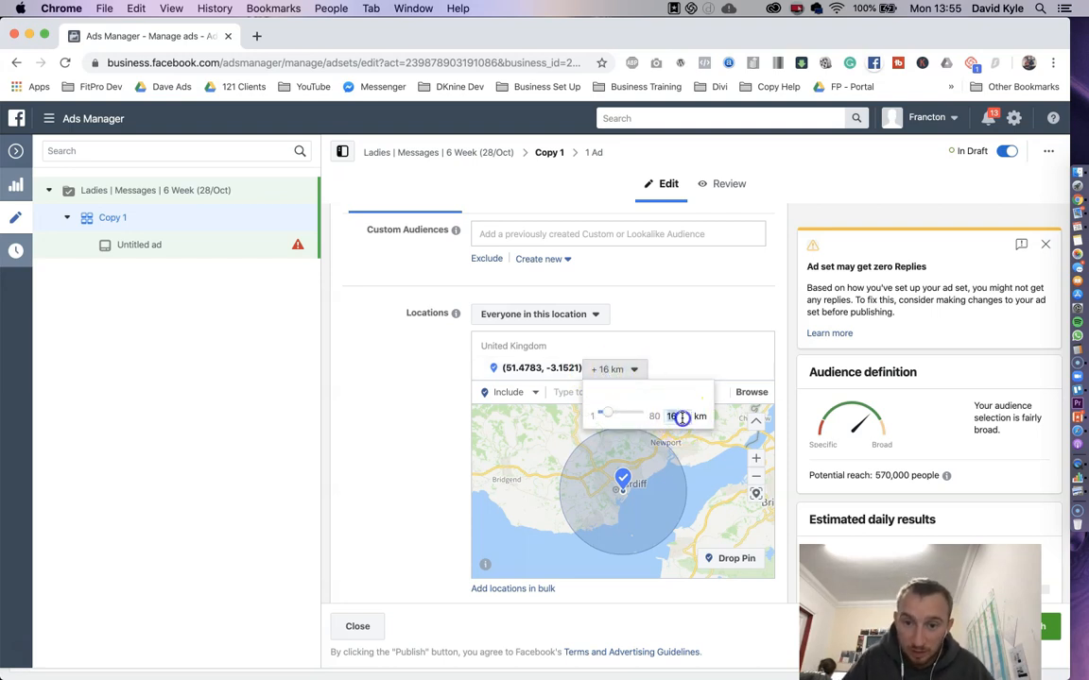
{"action": "left_click_drag", "start_coordinate": [683, 416], "coordinate": [615, 416]}
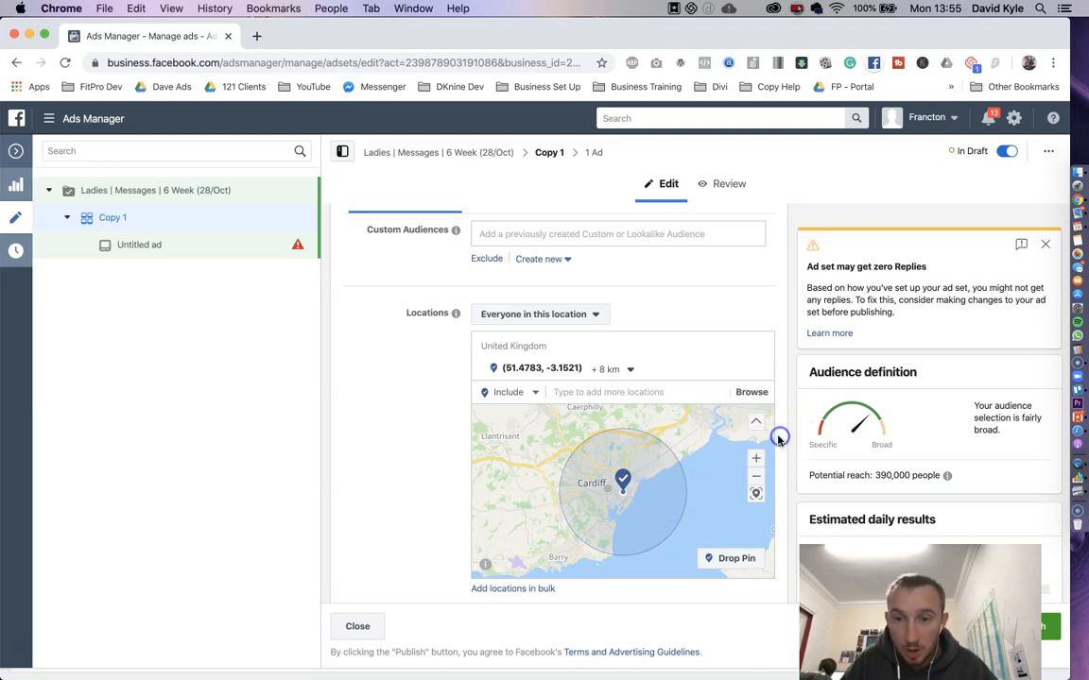
{"action": "scroll", "scroll_direction": "down", "scroll_amount": 3}
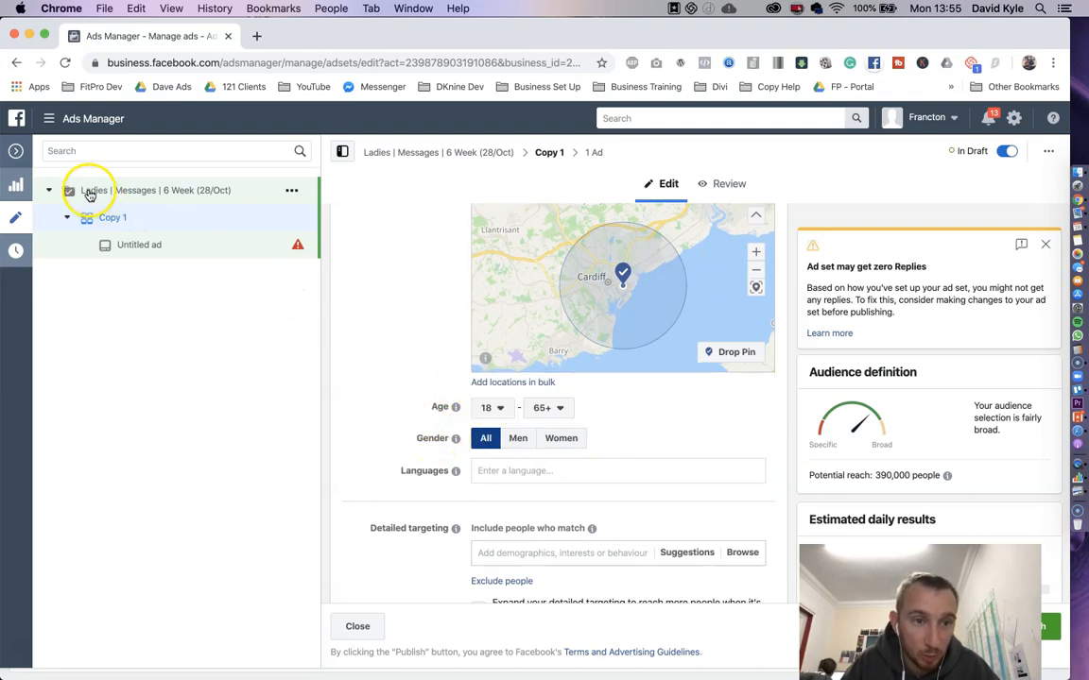
Step: Target women only and set the upper age limit to 50 for a 30–50 range
{"action": "left_click", "coordinate": [560, 439]}
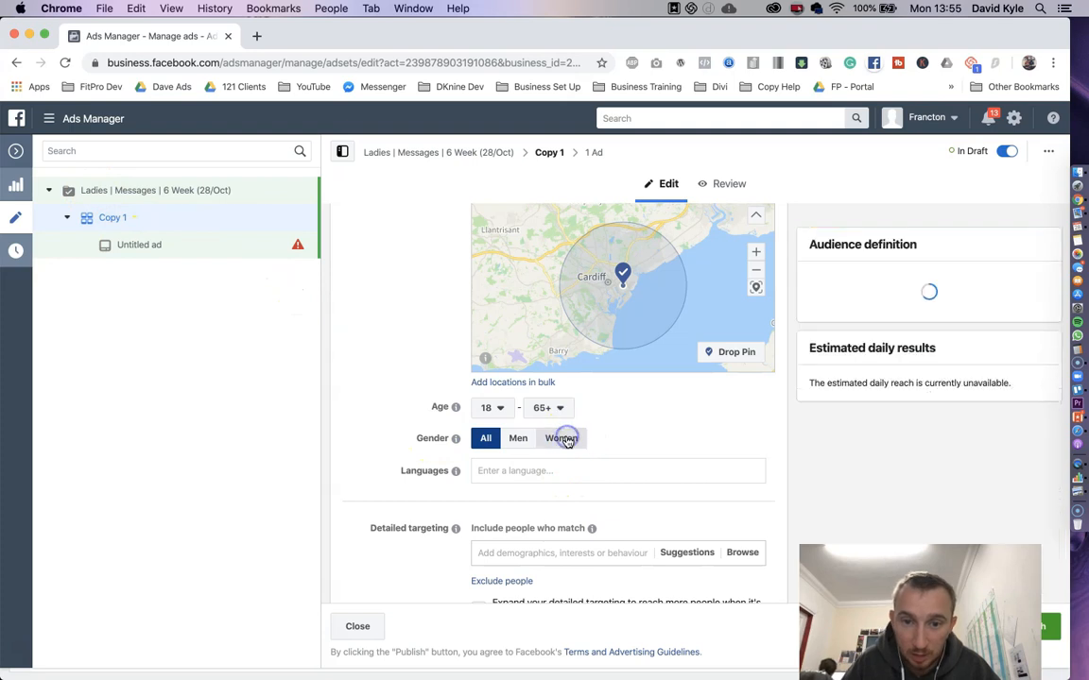
{"action": "left_click", "coordinate": [492, 408]}
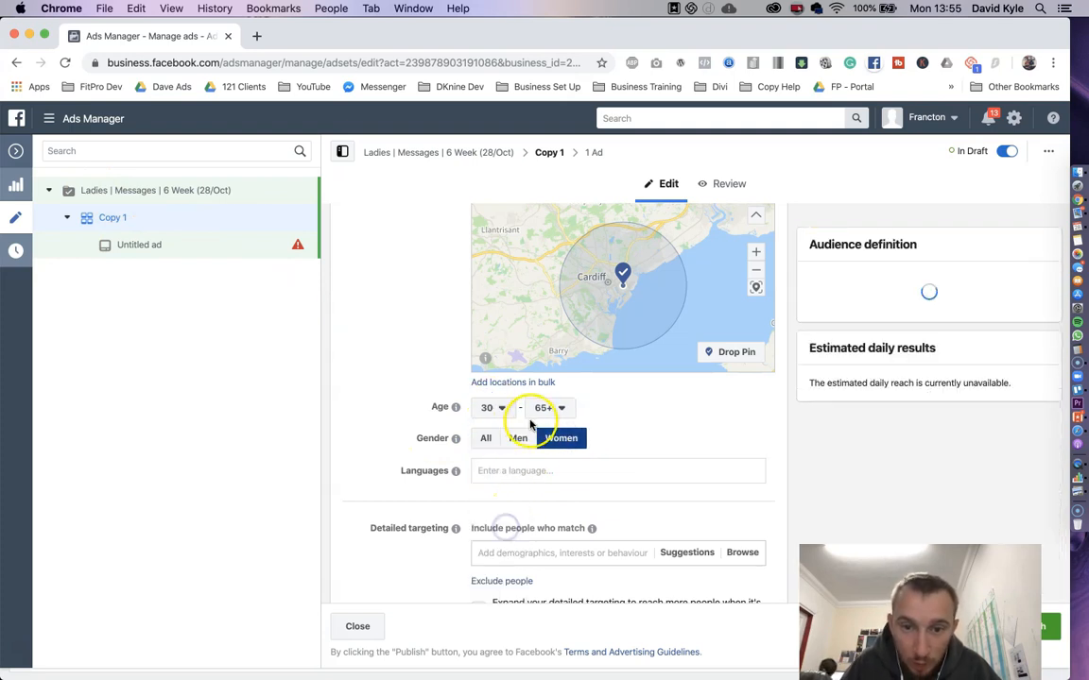
{"action": "left_click", "coordinate": [548, 408]}
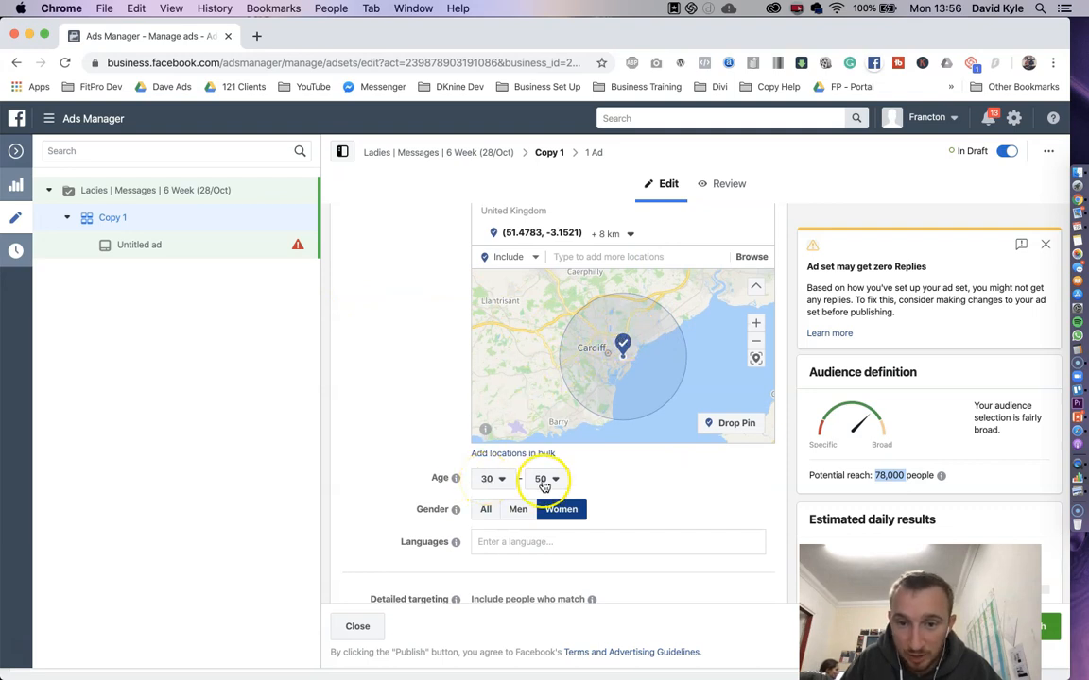
{"action": "scroll", "scroll_direction": "down", "scroll_amount": 3}
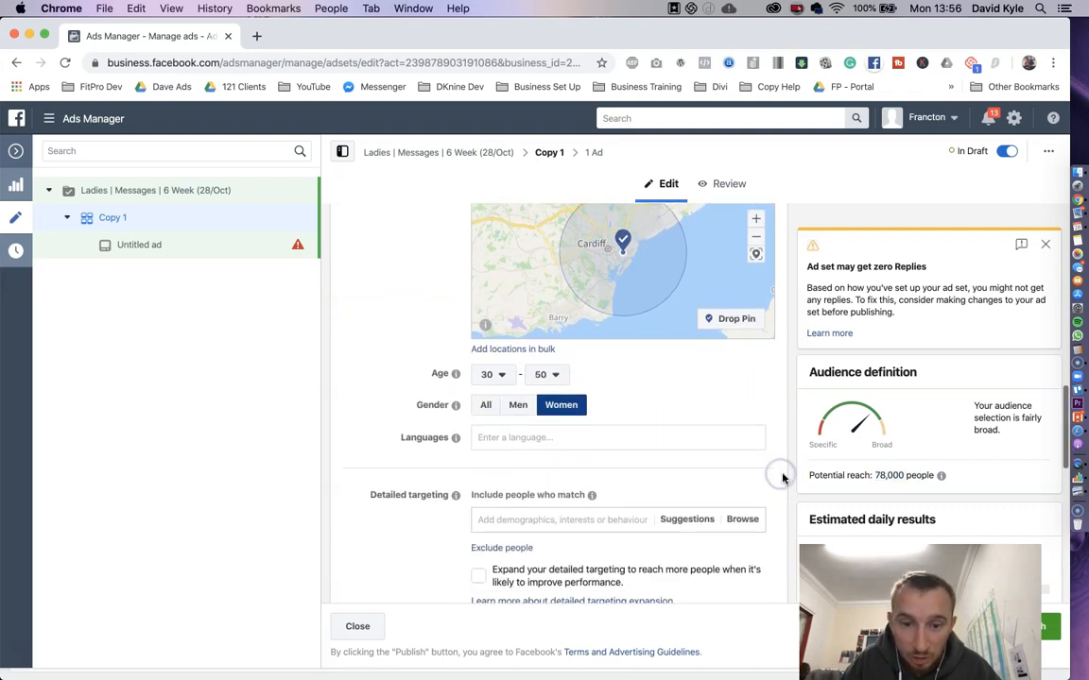
{"action": "scroll", "scroll_direction": "down", "scroll_amount": 3}
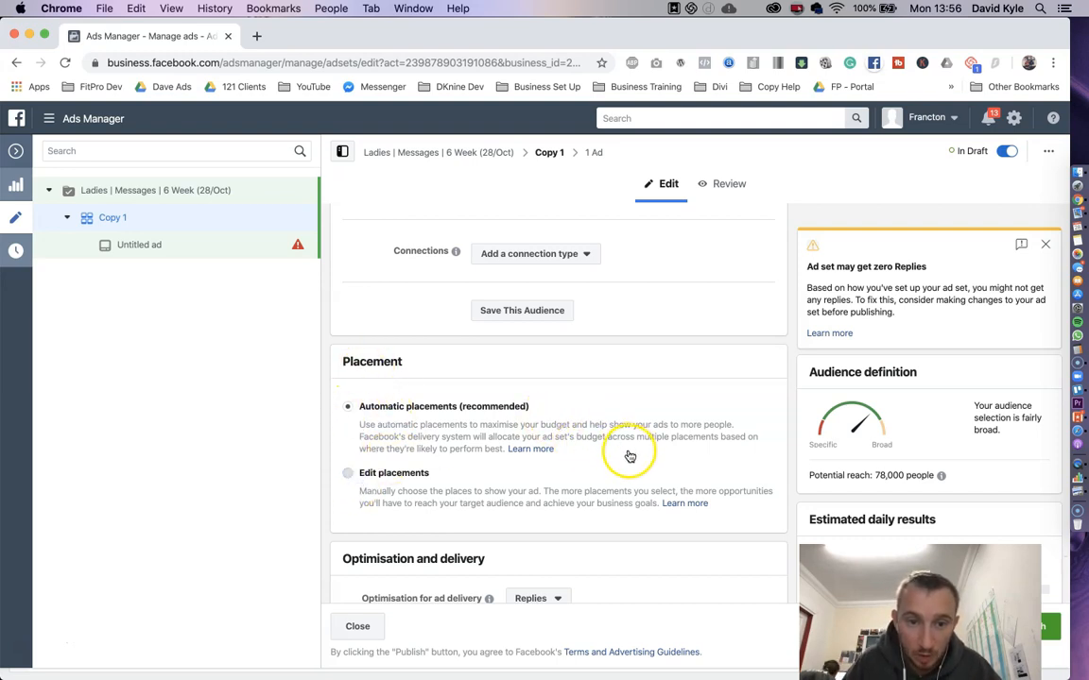
Step: Switch to Edit placements, untick Desktop and remove Messenger from the platforms
{"action": "left_click", "coordinate": [348, 472]}
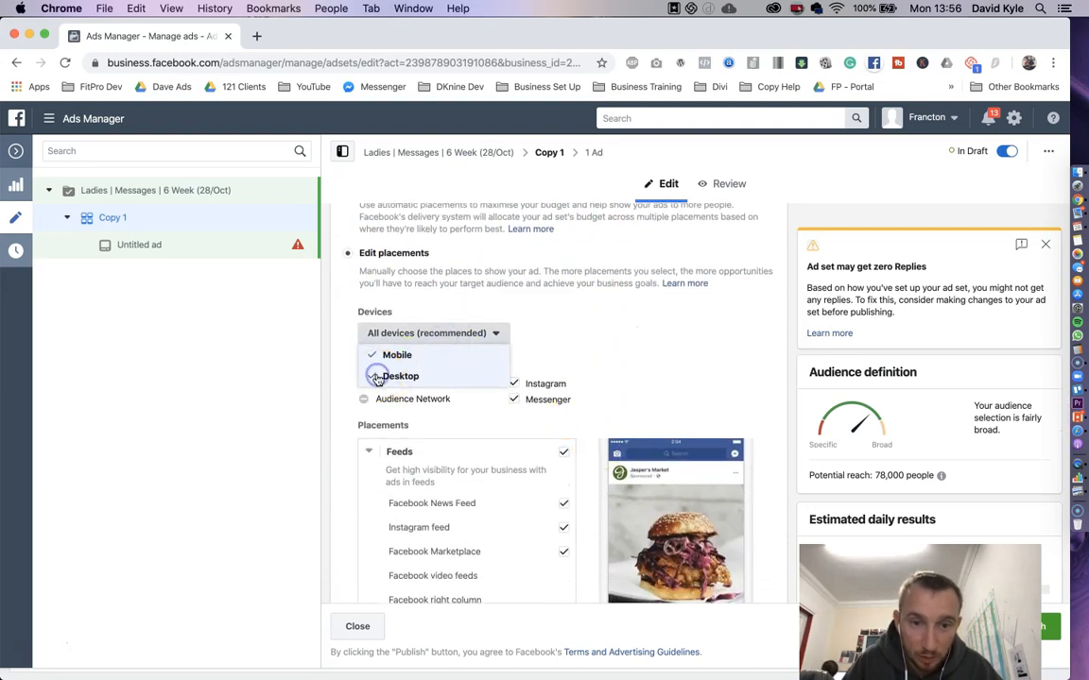
{"action": "left_click", "coordinate": [376, 374]}
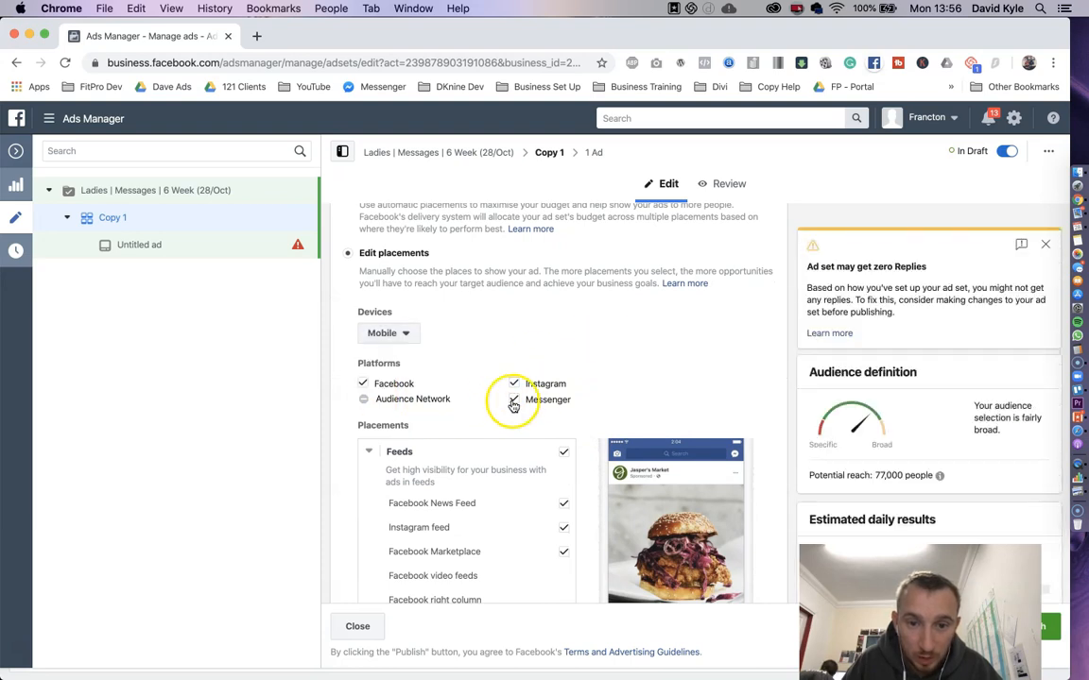
{"action": "left_click", "coordinate": [514, 398]}
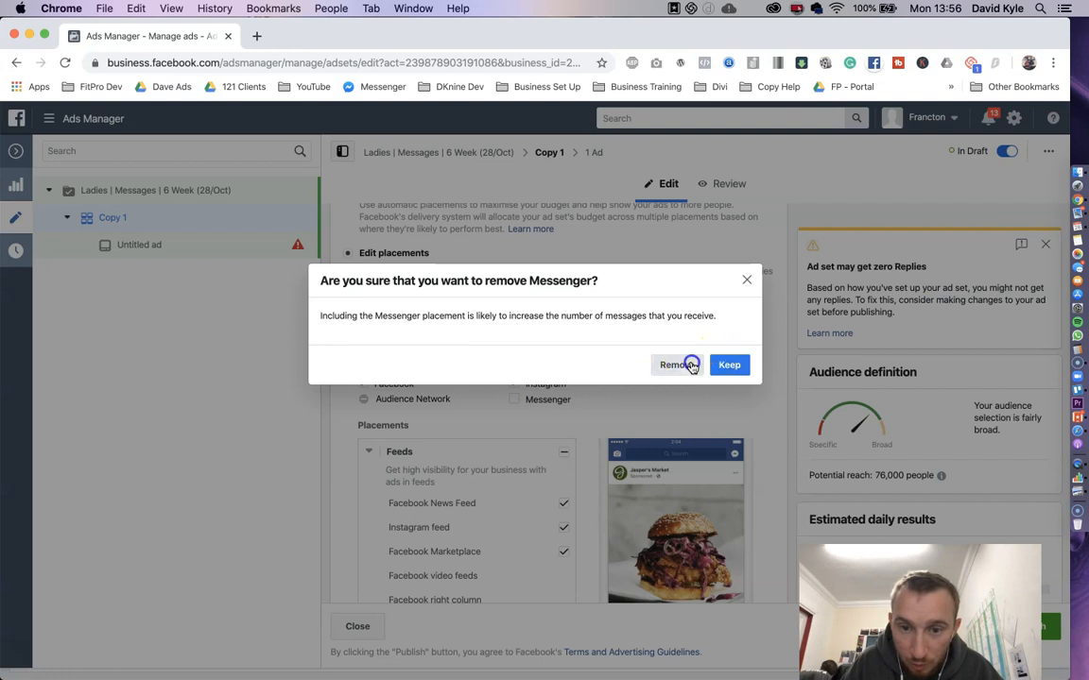
{"action": "left_click", "coordinate": [672, 364]}
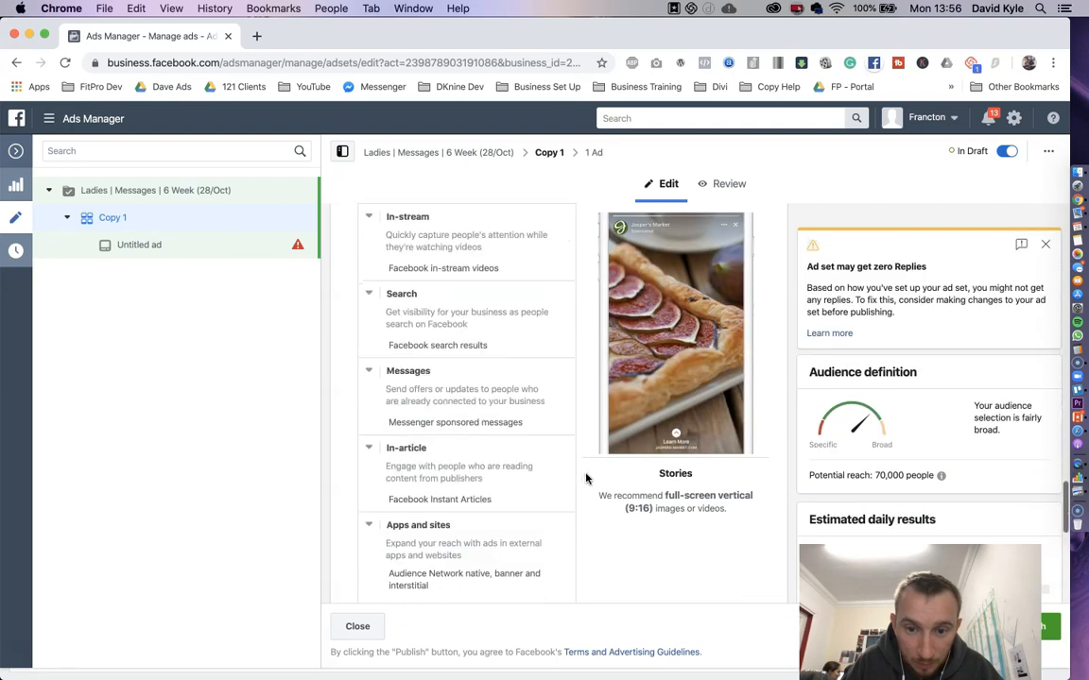
{"action": "scroll", "scroll_direction": "down", "scroll_amount": 3}
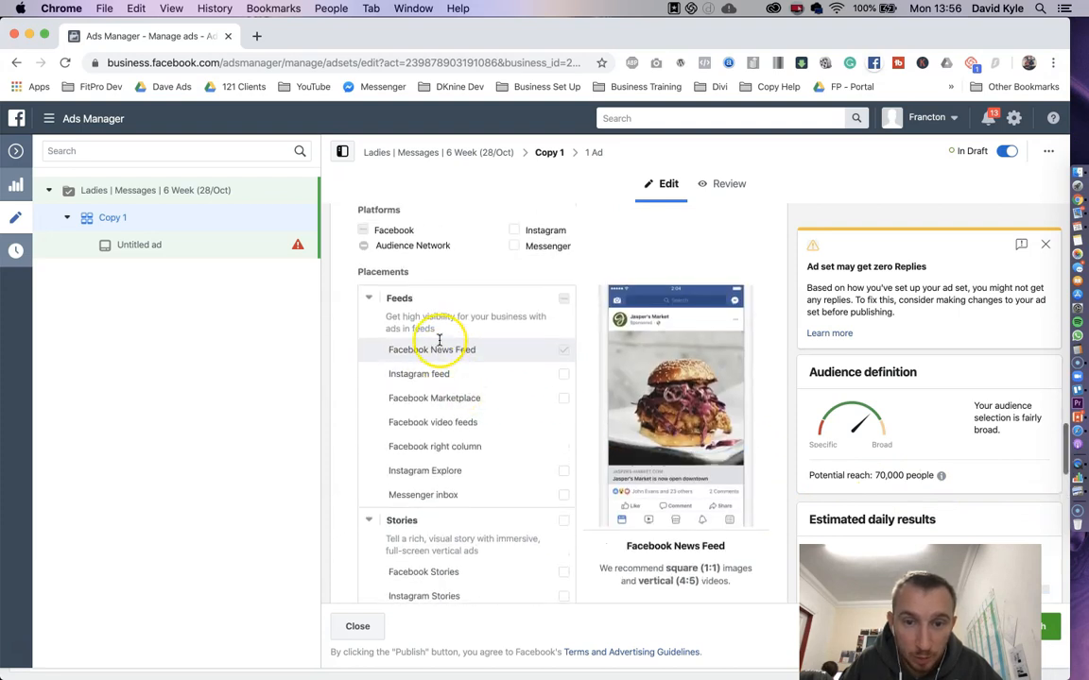
{"action": "scroll", "scroll_direction": "up", "scroll_amount": 3}
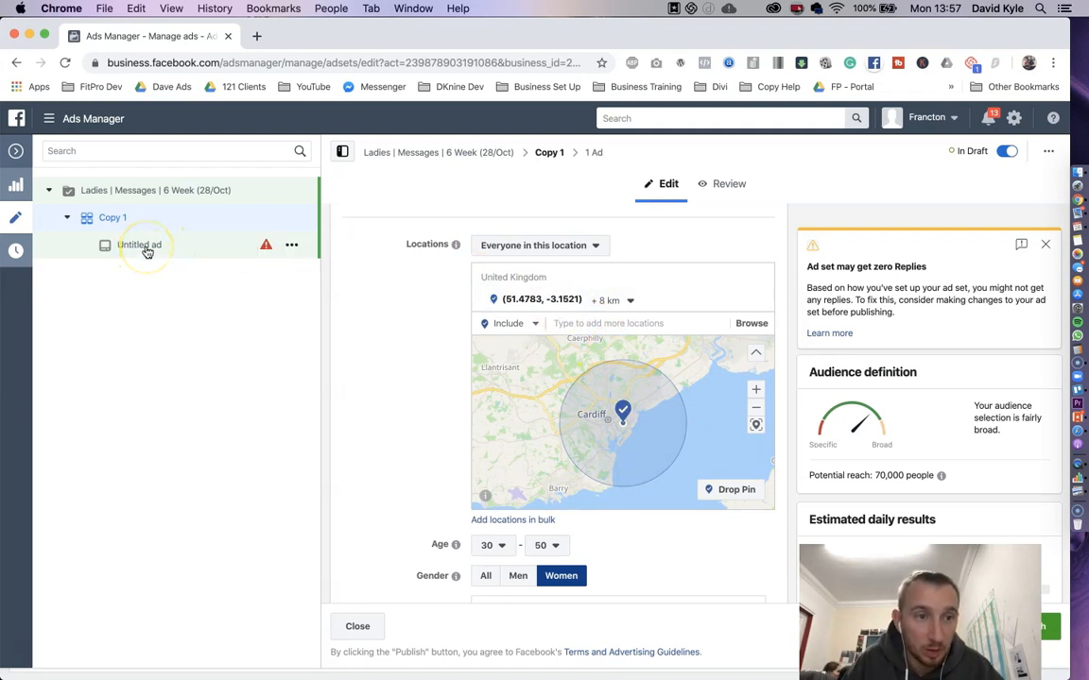
Step: Open the untitled ad for editing and set its Facebook Page to DKnine Fitness - Cardiff
{"action": "left_click", "coordinate": [357, 626]}
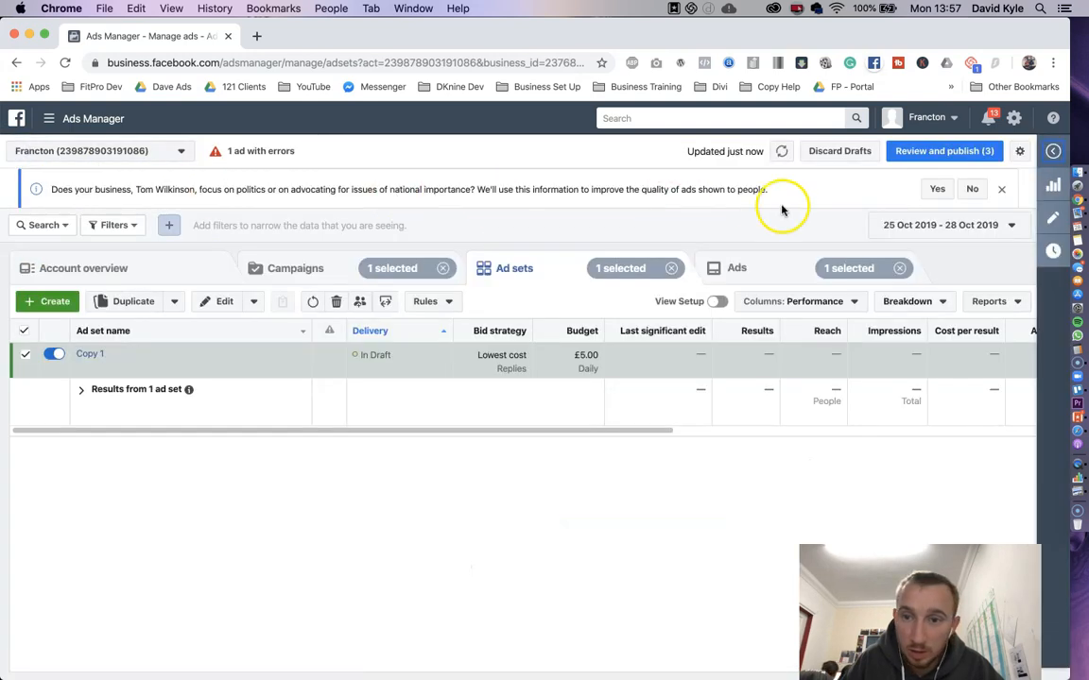
{"action": "left_click", "coordinate": [737, 268]}
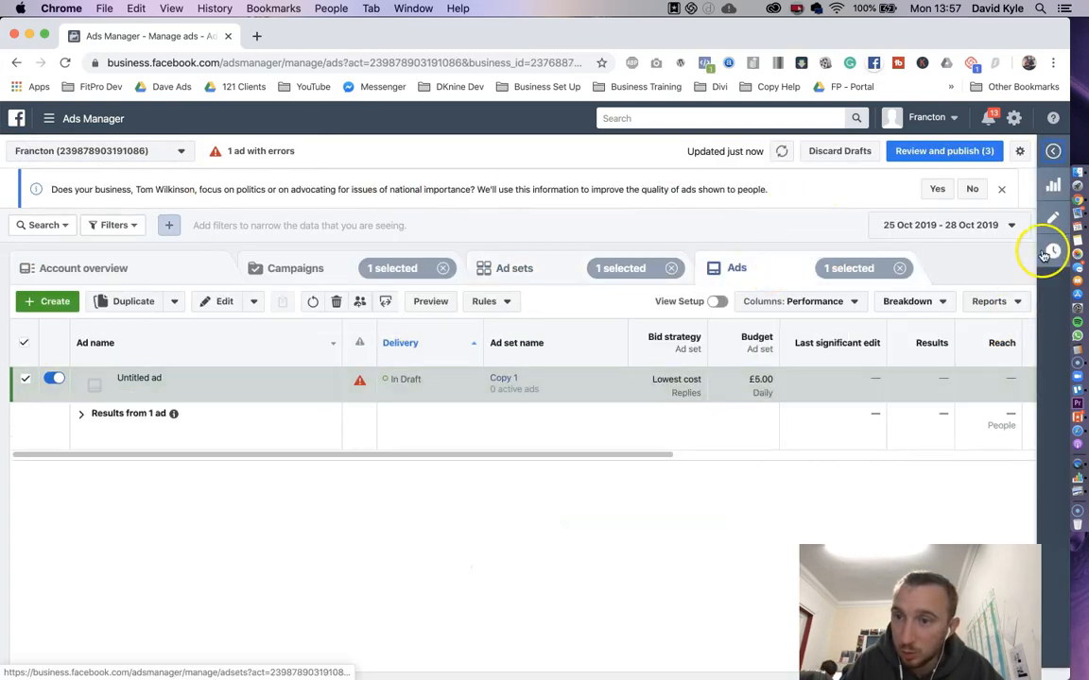
{"action": "left_click", "coordinate": [140, 378]}
{"action": "type", "text": "k"}
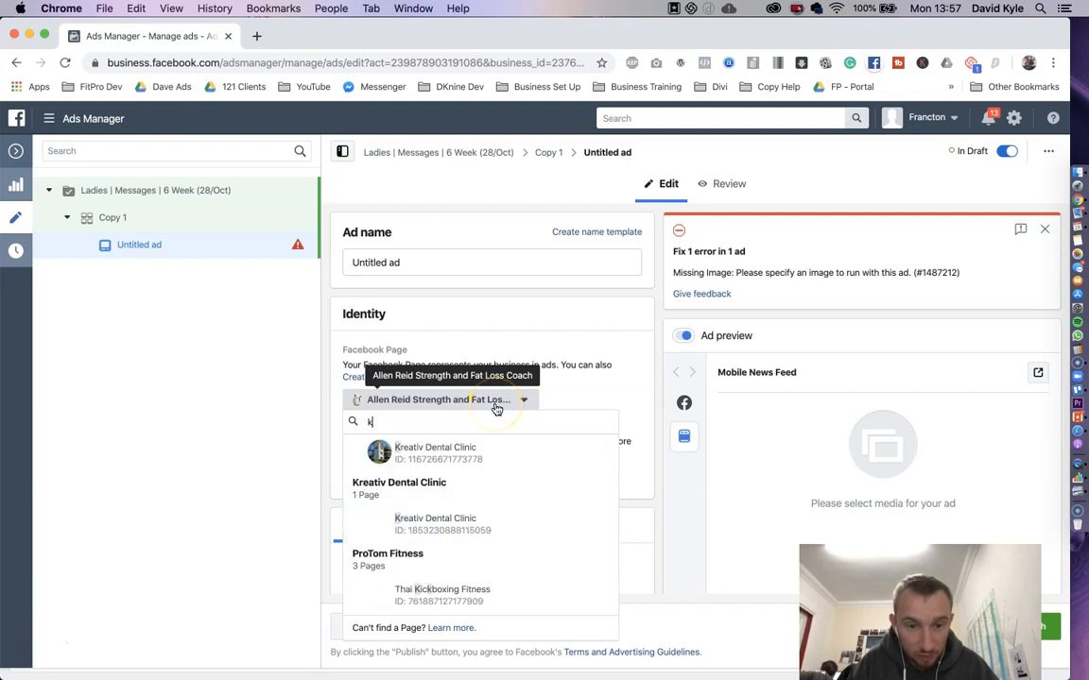
{"action": "type", "text": "dknin"}
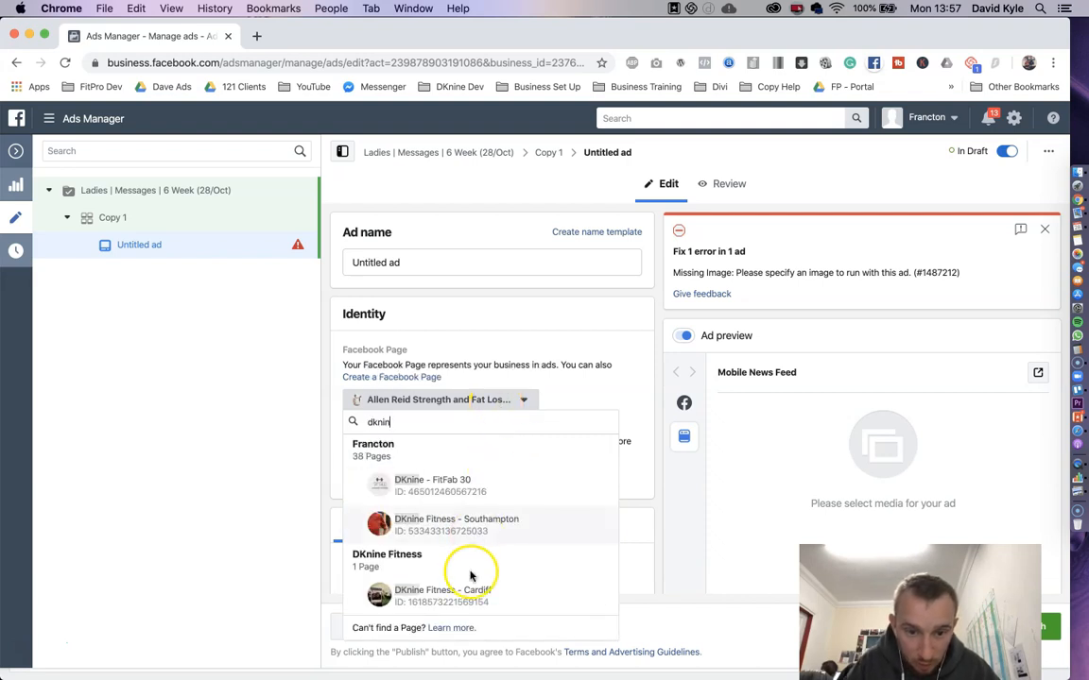
{"action": "left_click", "coordinate": [442, 595]}
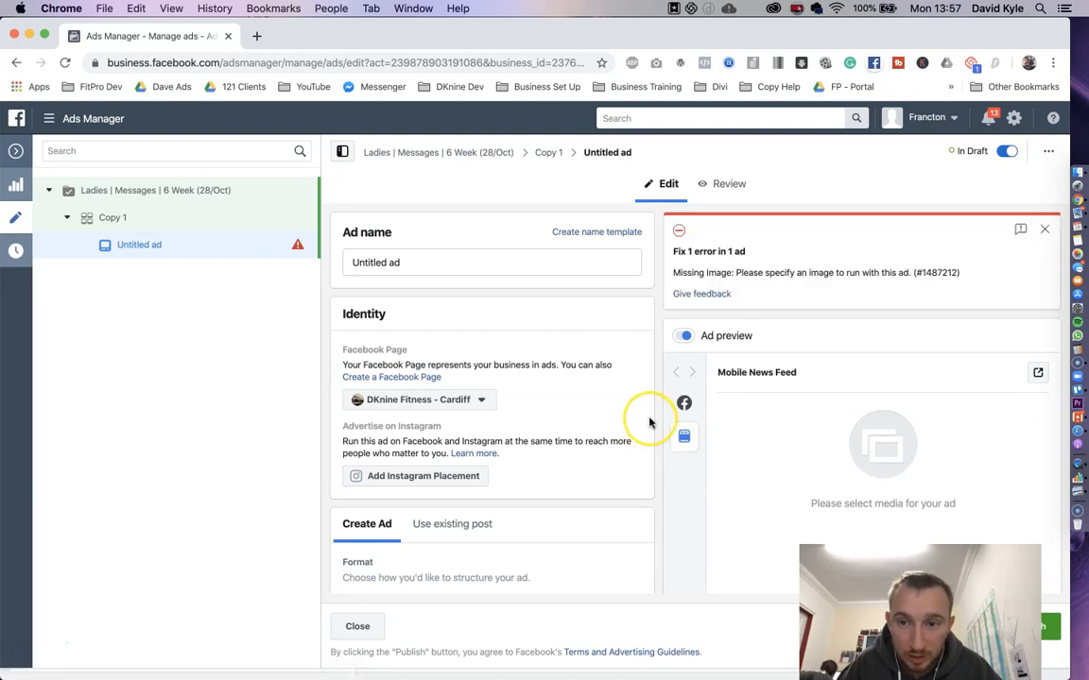
Step: Choose Add media > Add image to open the account's image library
{"action": "scroll", "scroll_direction": "down", "scroll_amount": 3}
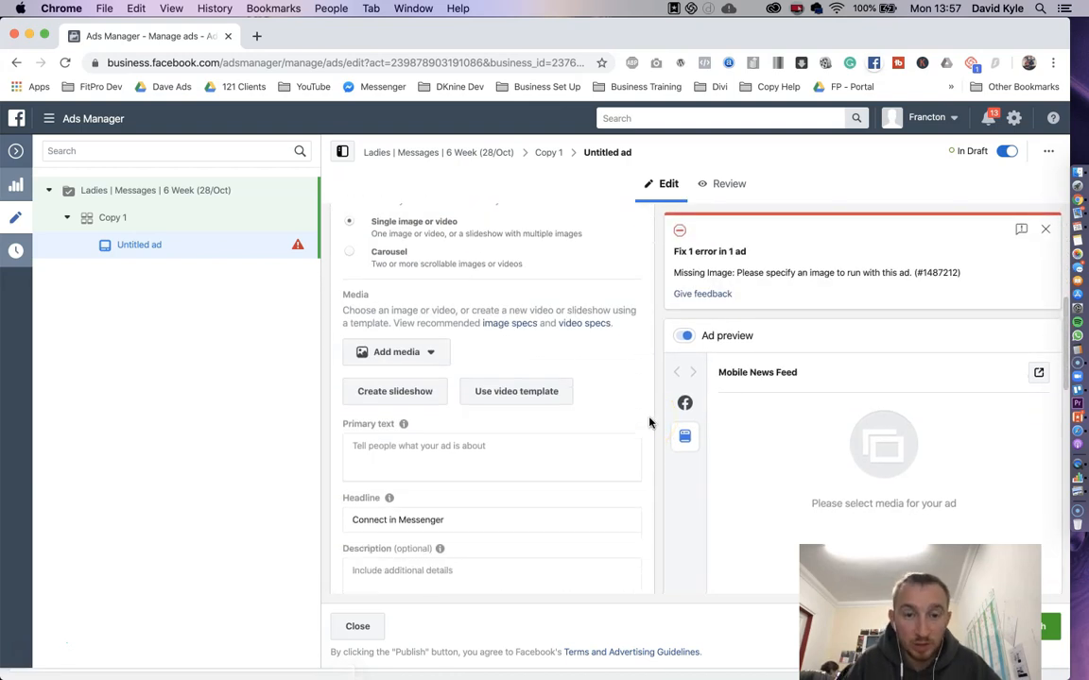
{"action": "left_click", "coordinate": [397, 352]}
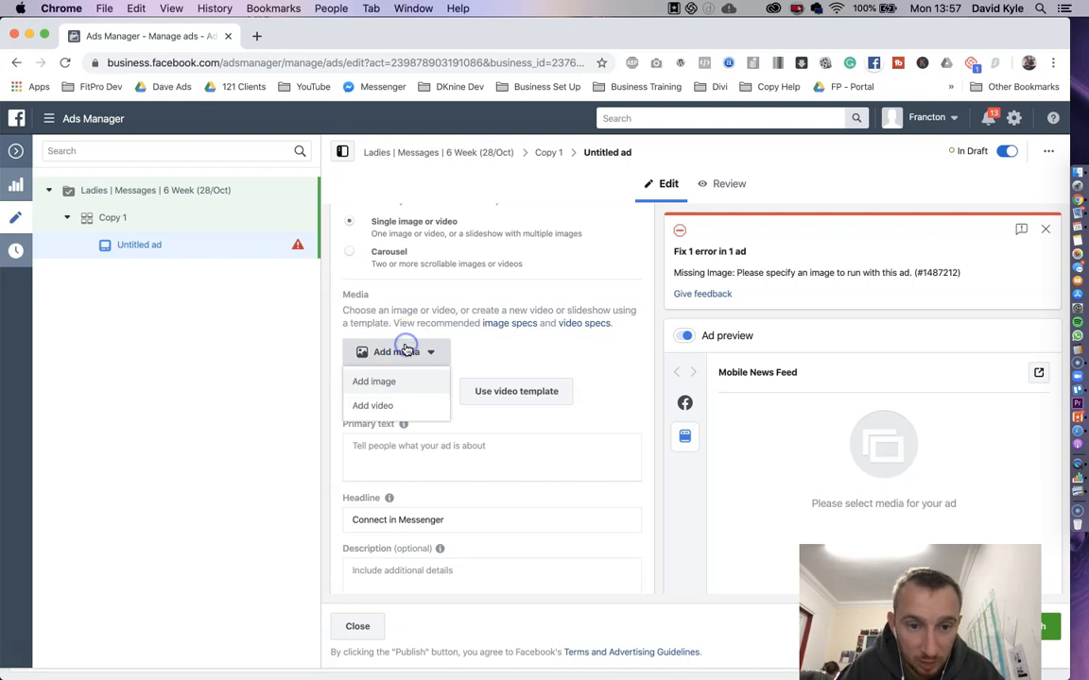
{"action": "left_click", "coordinate": [374, 381]}
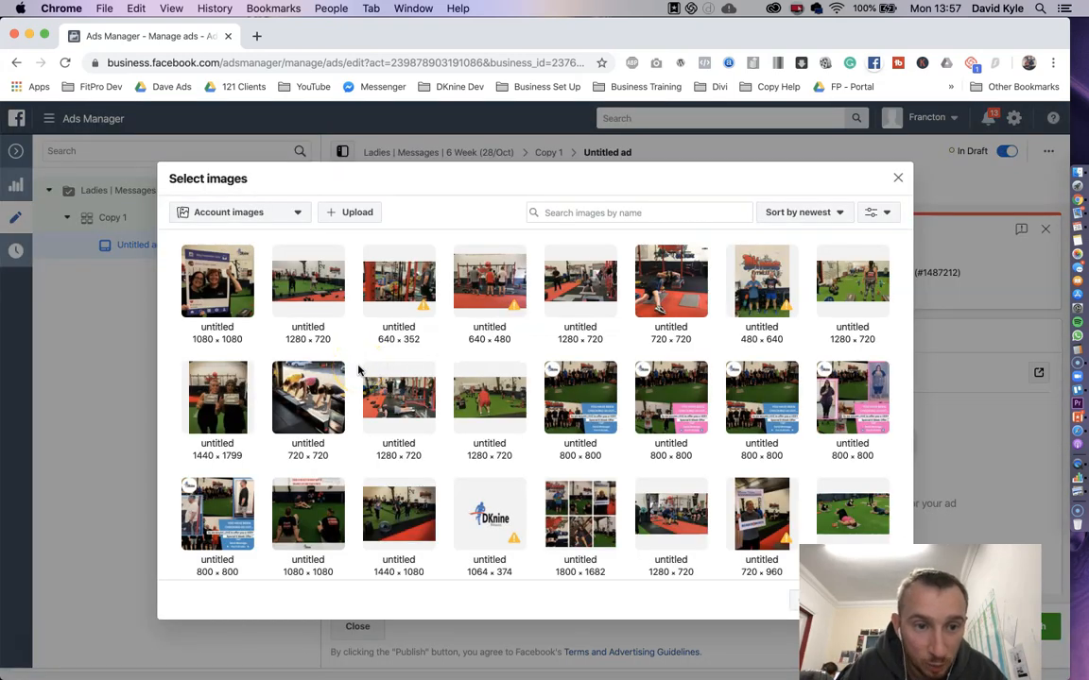
Step: Select the 1440 × 1799 photo and continue to use it in the ad
{"action": "left_click", "coordinate": [215, 397]}
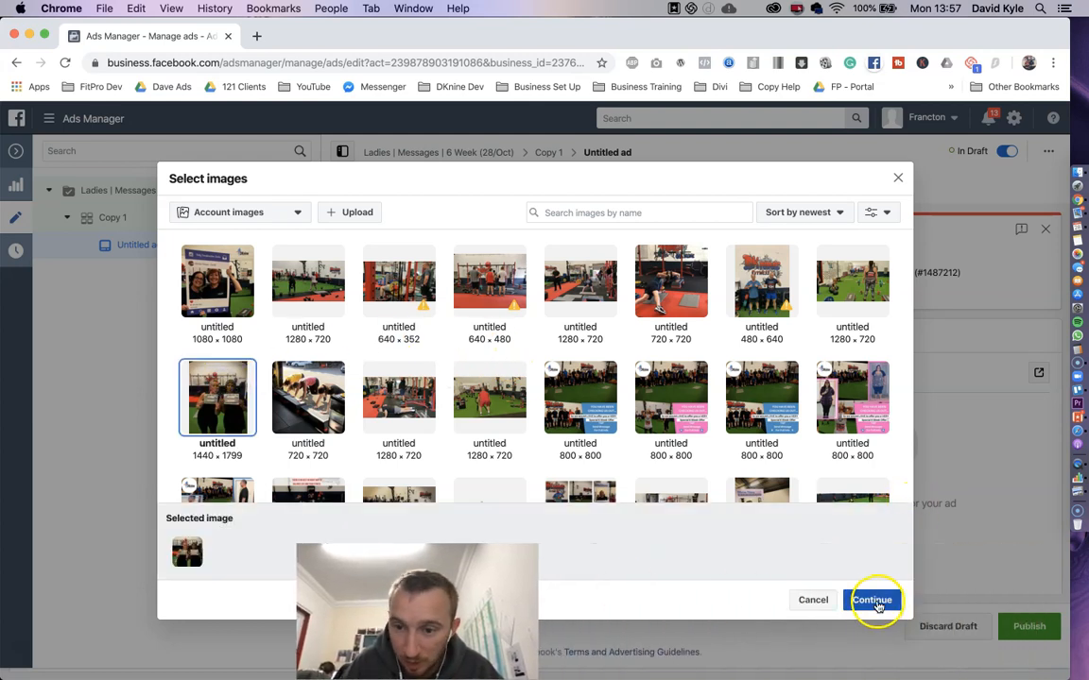
{"action": "left_click", "coordinate": [871, 601]}
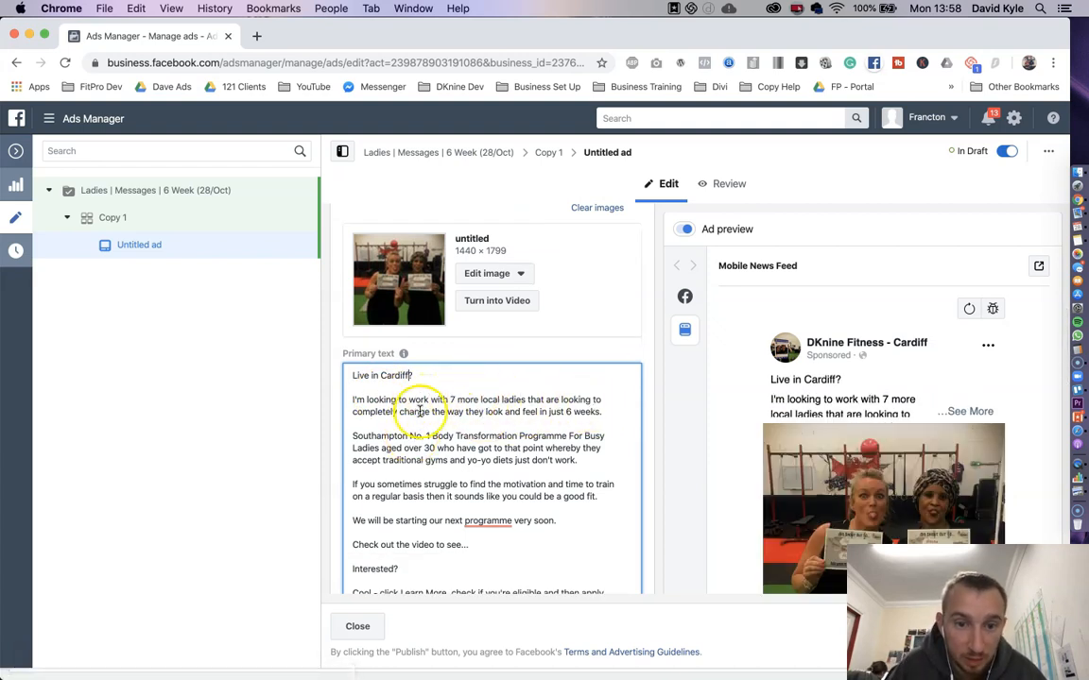
{"action": "mouse_move", "coordinate": [582, 407]}
{"action": "type", "text": "Cardiff's"}
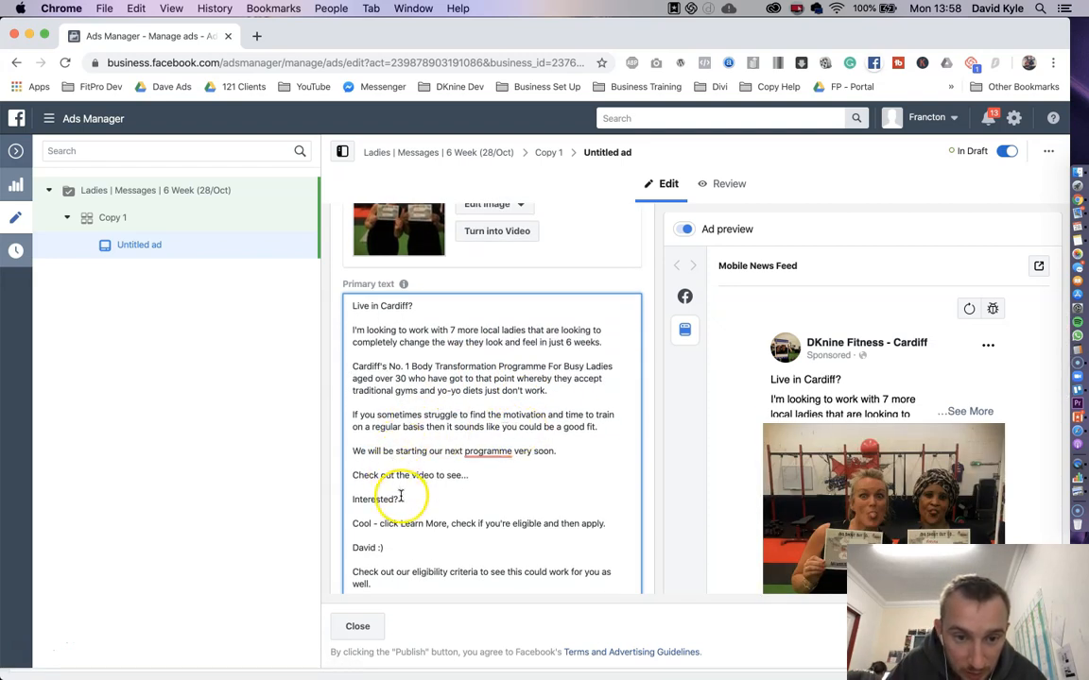
Step: Remove the video and eligibility lines so the copy ends with 'Cool - click Learn More' and a PS
{"action": "double_click", "coordinate": [408, 475]}
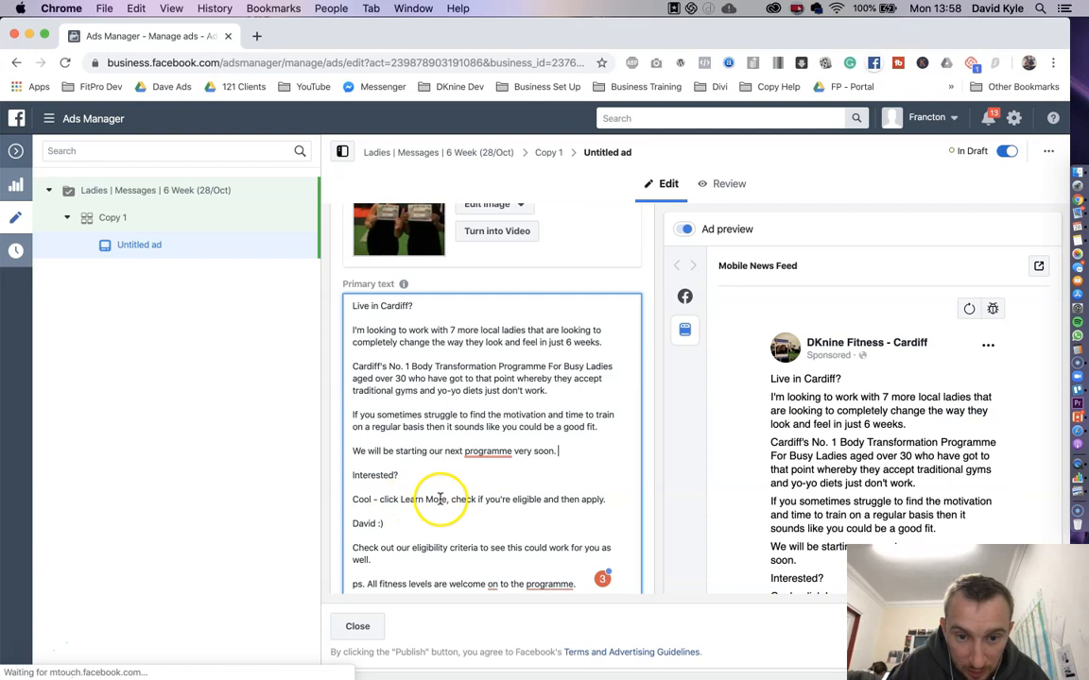
{"action": "left_click_drag", "start_coordinate": [449, 499], "coordinate": [605, 498]}
{"action": "type", "text": "PS."}
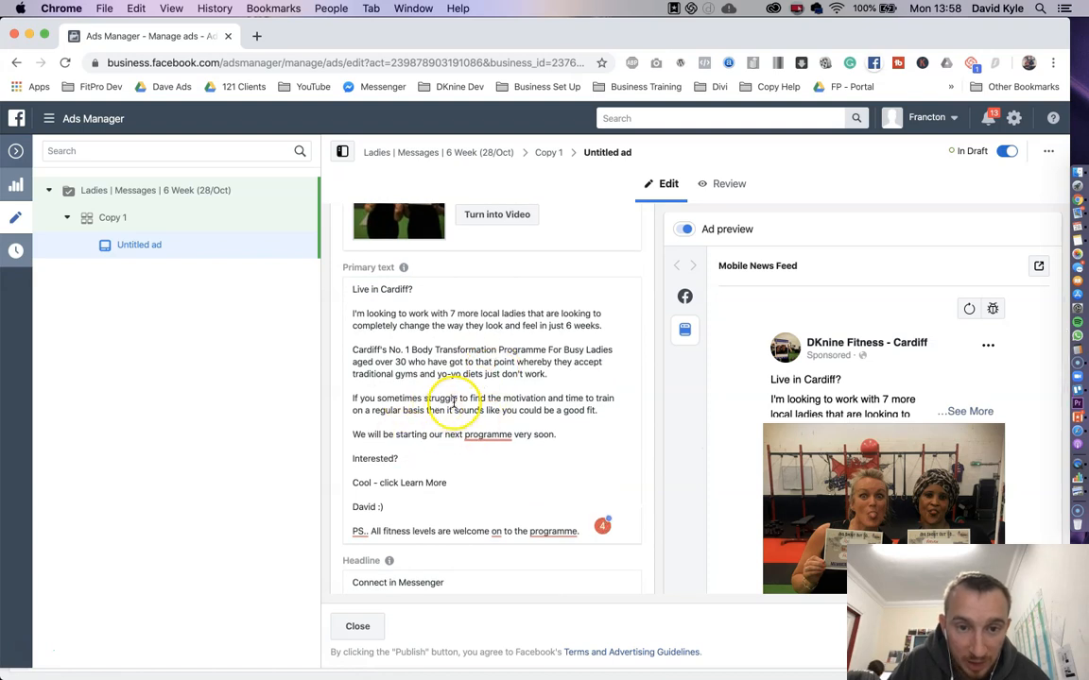
{"action": "scroll", "scroll_direction": "down", "scroll_amount": 3}
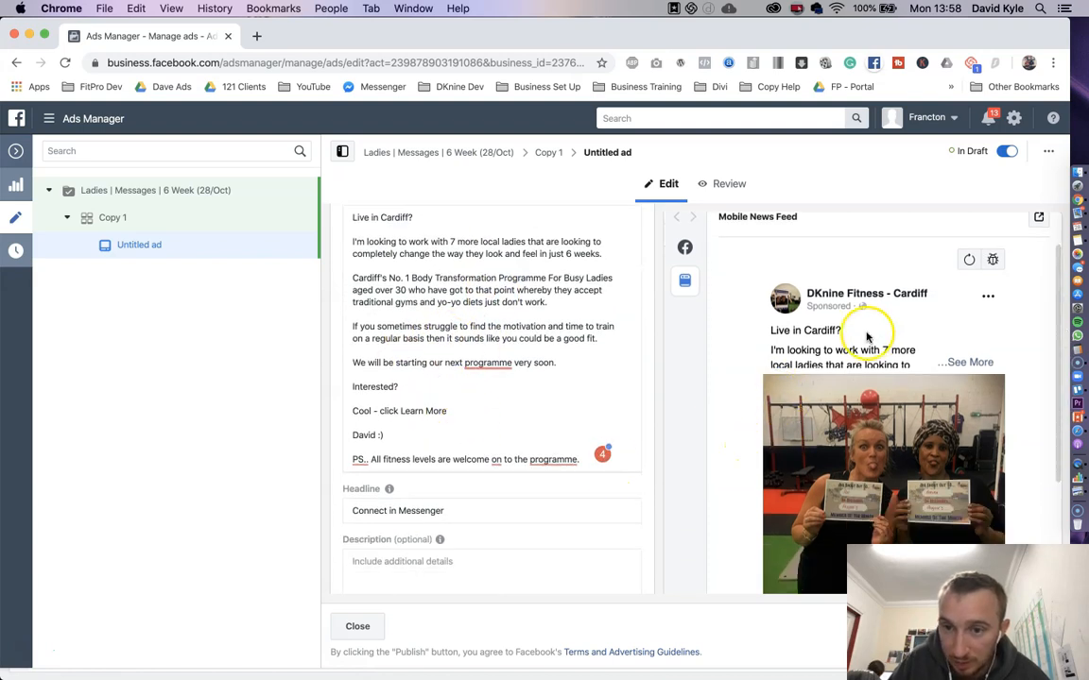
{"action": "scroll", "scroll_direction": "down", "scroll_amount": 3}
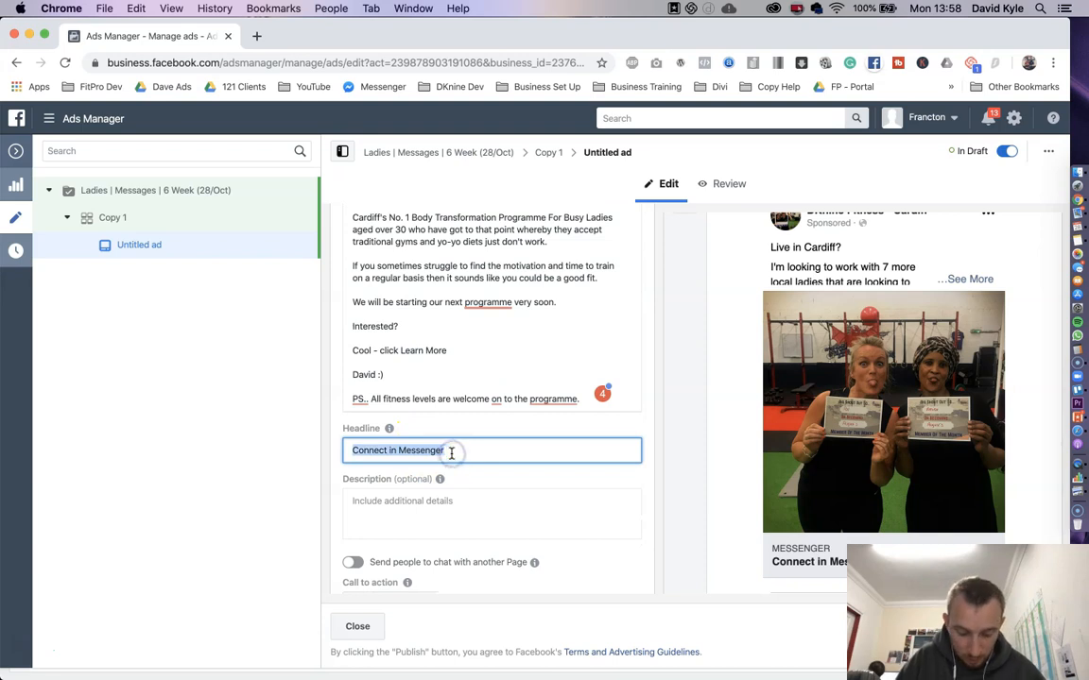
Step: Replace 'Connect in Messenger' with headline 'WANTED... Busy ladies in Cardiff -->>'
{"action": "type", "text": "WANTED... Busy"}
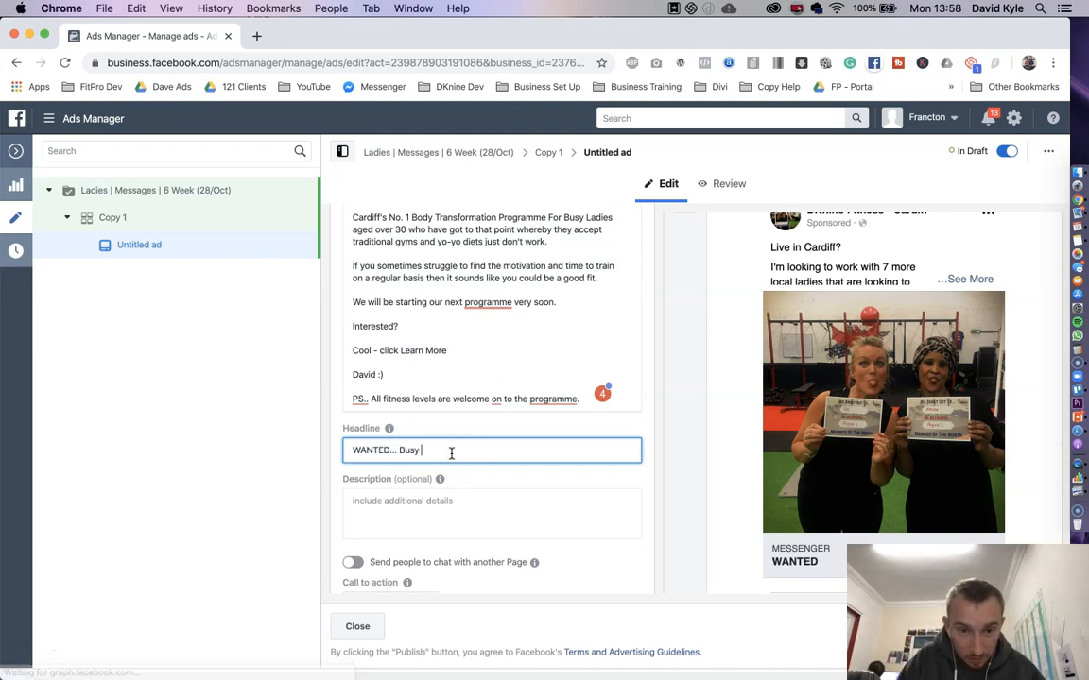
{"action": "type", "text": "ladies in"}
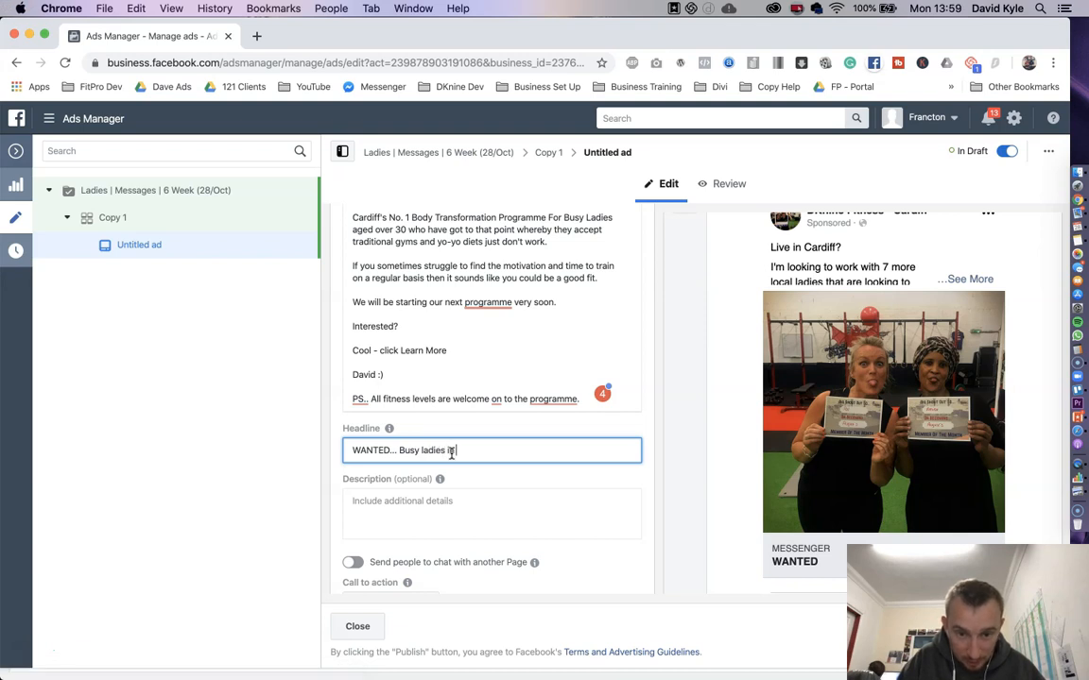
{"action": "type", "text": "Cardiff -->>"}
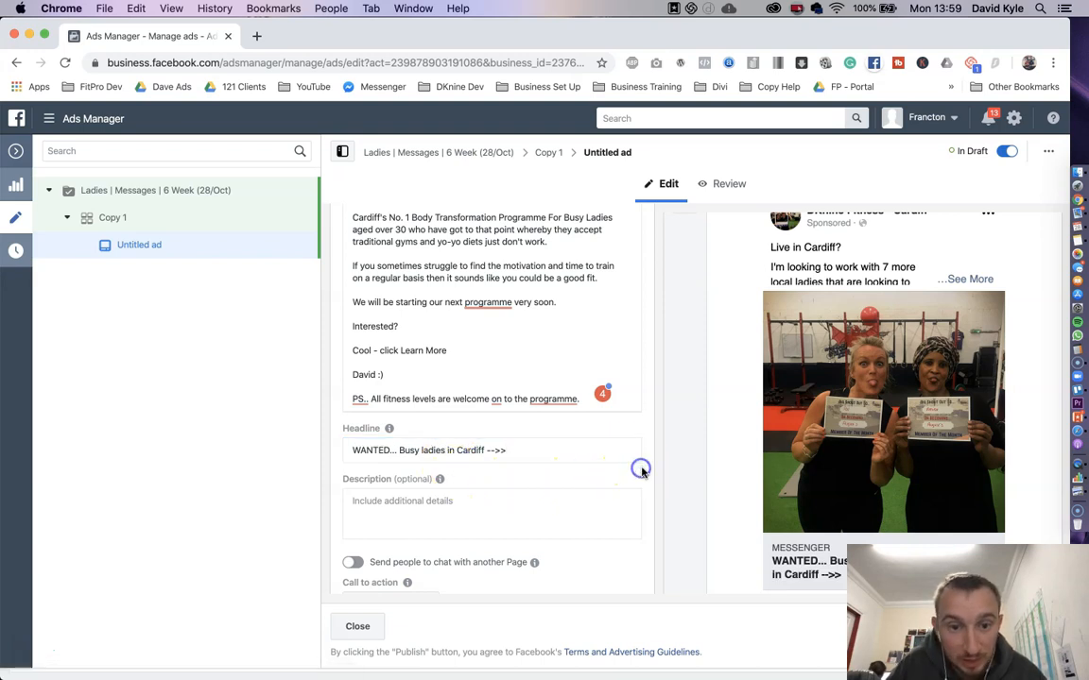
{"action": "mouse_move", "coordinate": [599, 439]}
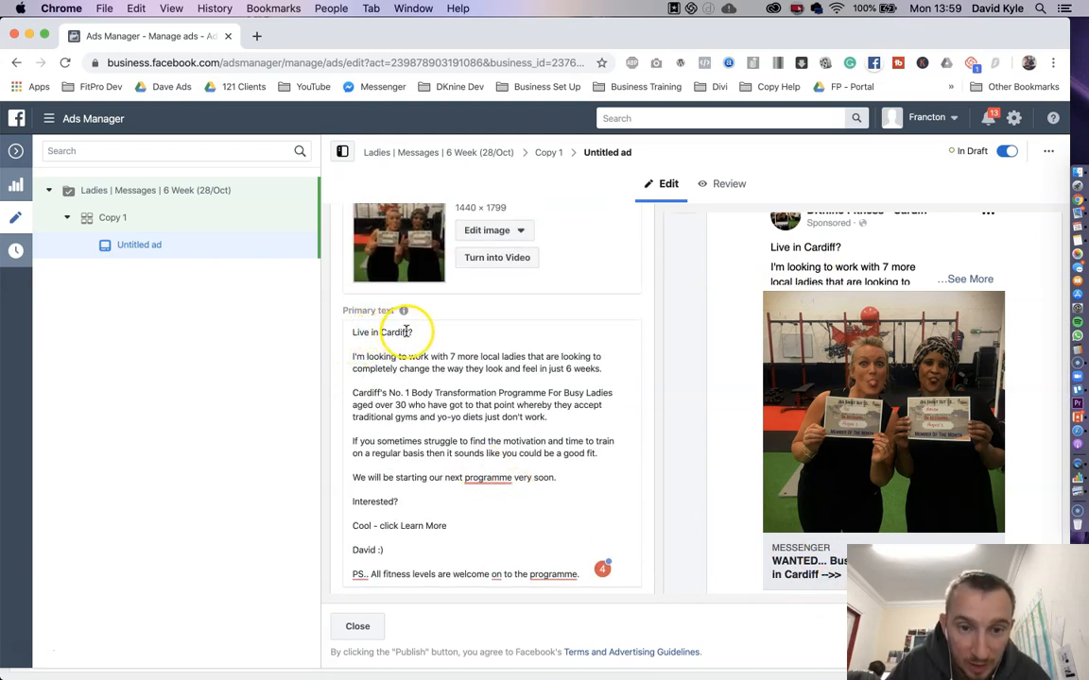
Step: Begin the primary text with "[WANTED] Busy over 30's ladies in & around Cardiff?"
{"action": "left_click", "coordinate": [355, 333]}
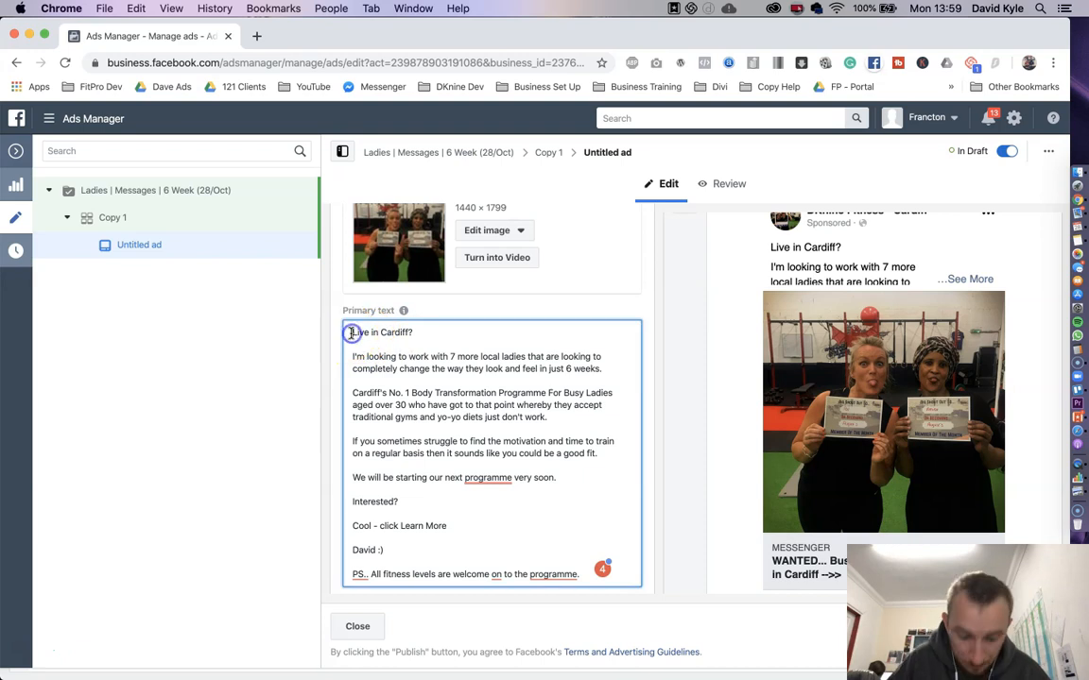
{"action": "type", "text": "WANTED] Busy over 30's"}
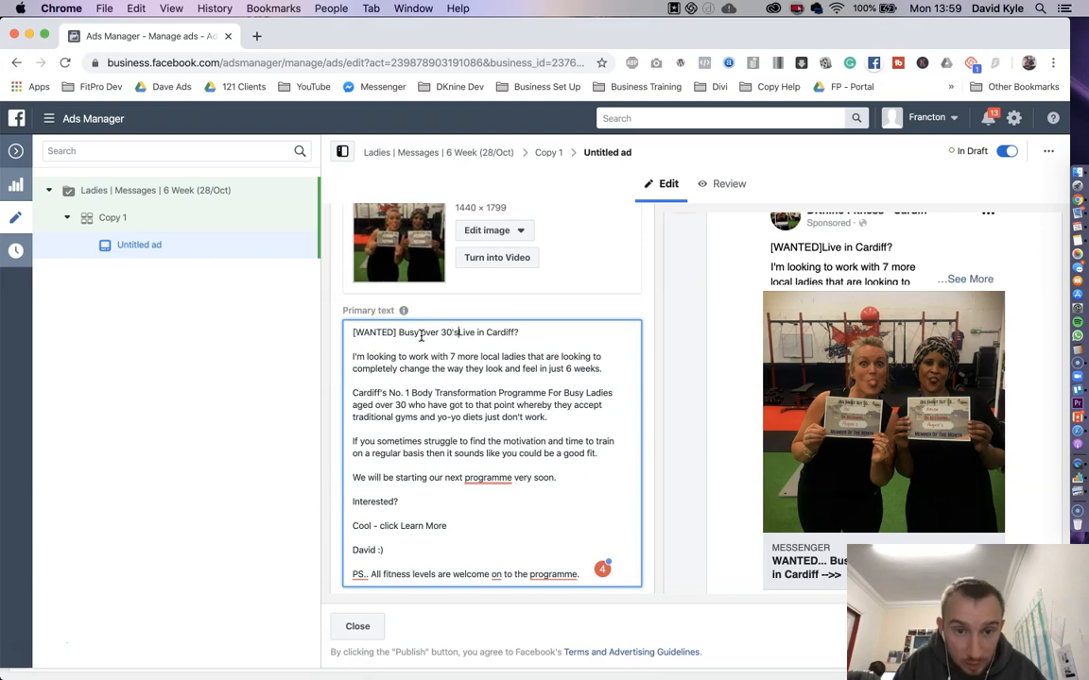
{"action": "type", "text": "ladies"}
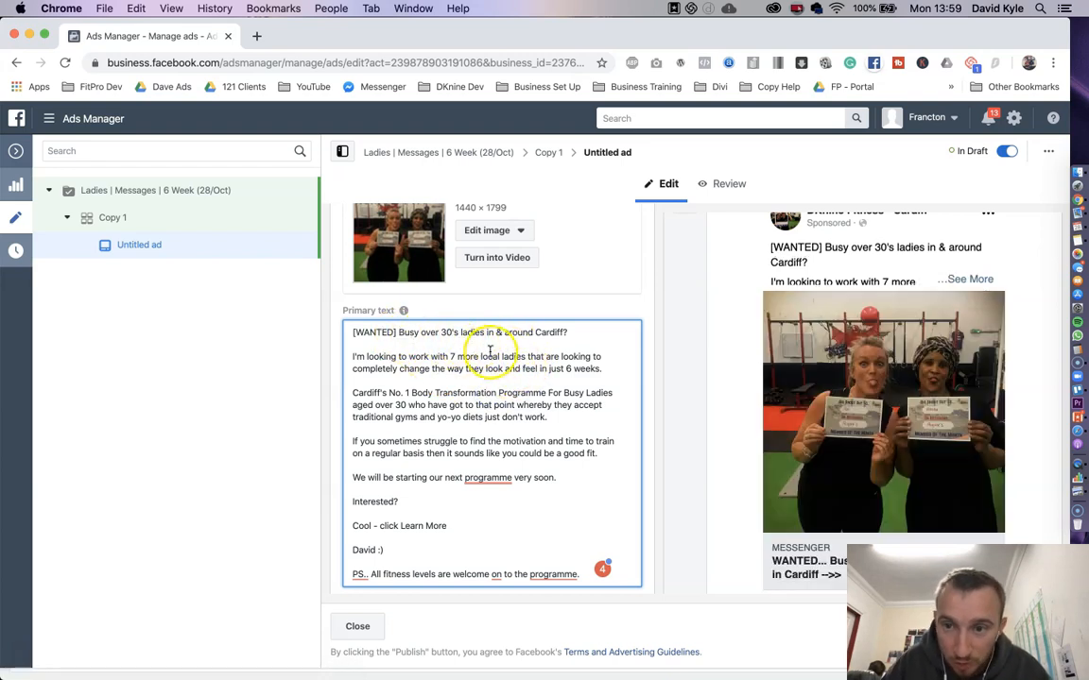
{"action": "scroll", "scroll_direction": "down", "scroll_amount": 3}
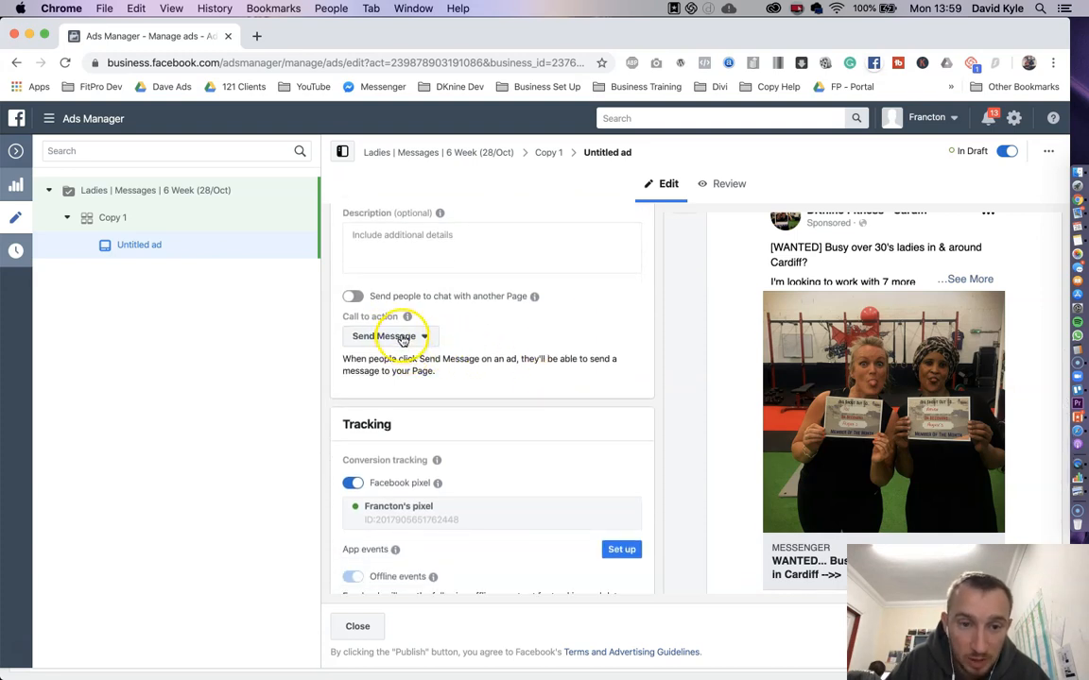
Step: Switch the ad's call to action from Send Message to Learn More
{"action": "left_click", "coordinate": [384, 337]}
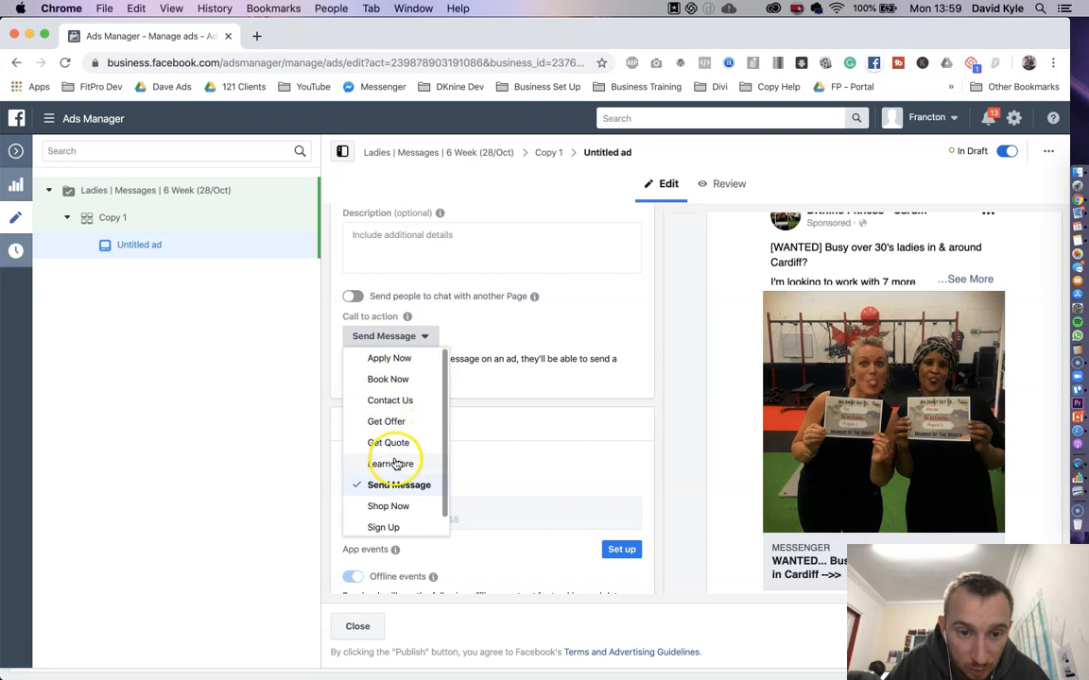
{"action": "left_click", "coordinate": [390, 463]}
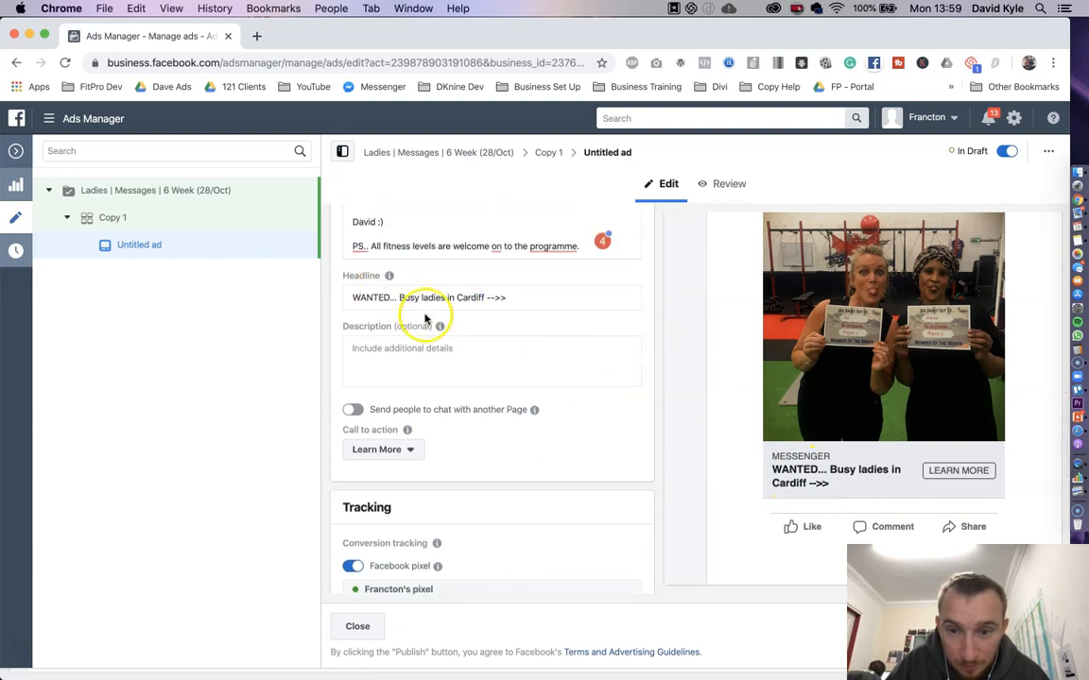
{"action": "mouse_move", "coordinate": [658, 390]}
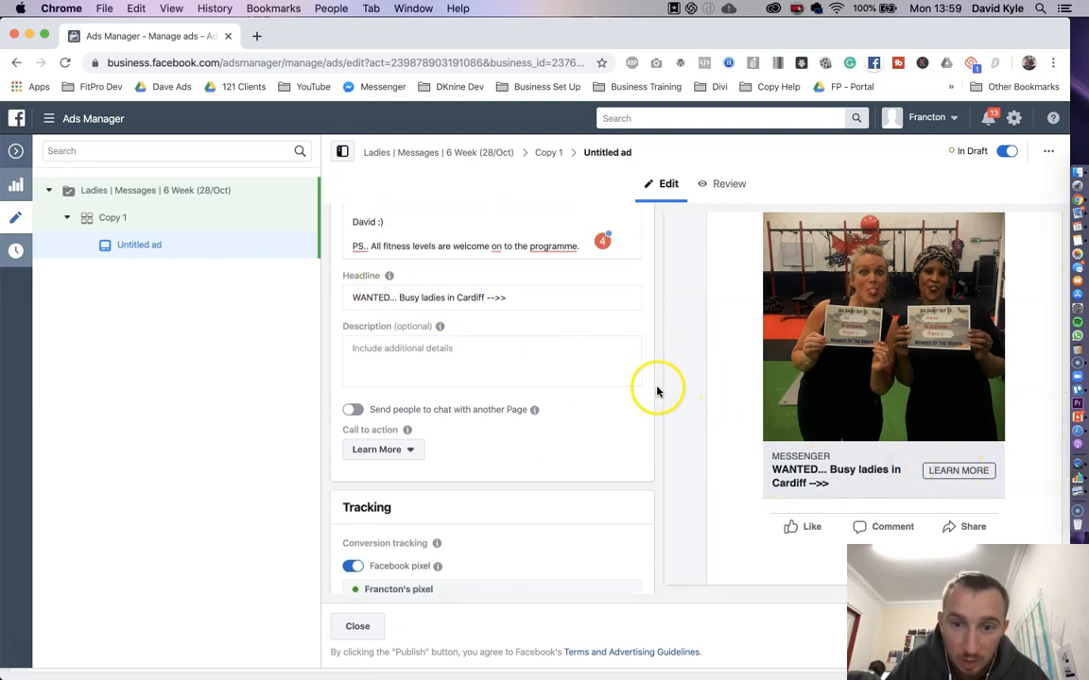
{"action": "scroll", "scroll_direction": "down", "scroll_amount": 3}
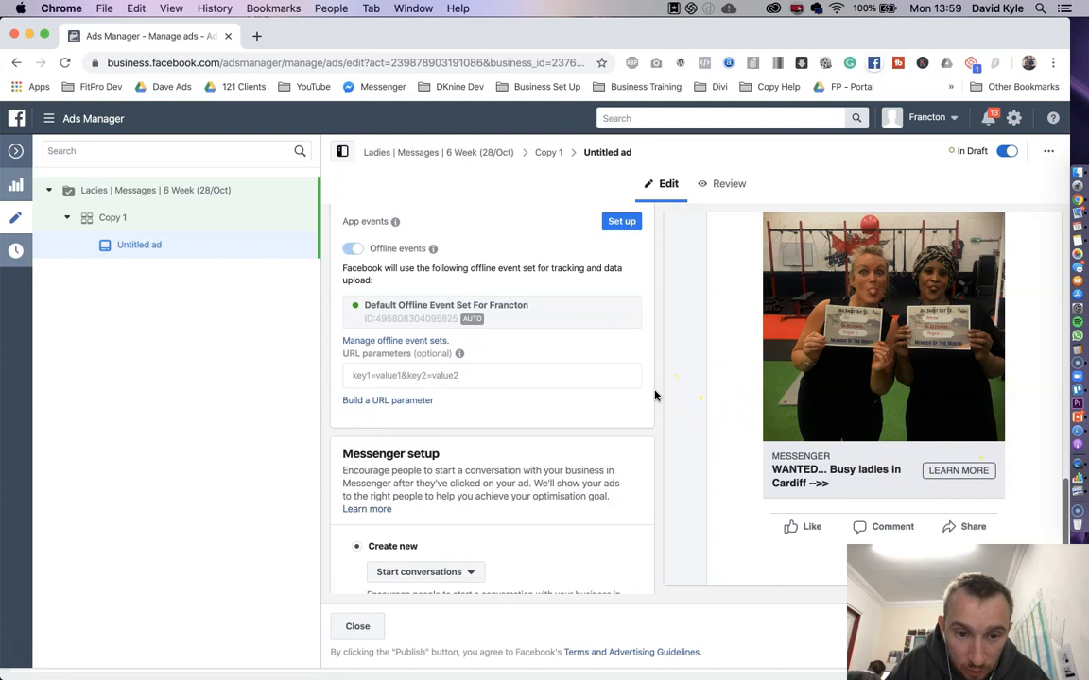
{"action": "scroll", "scroll_direction": "down", "scroll_amount": 3}
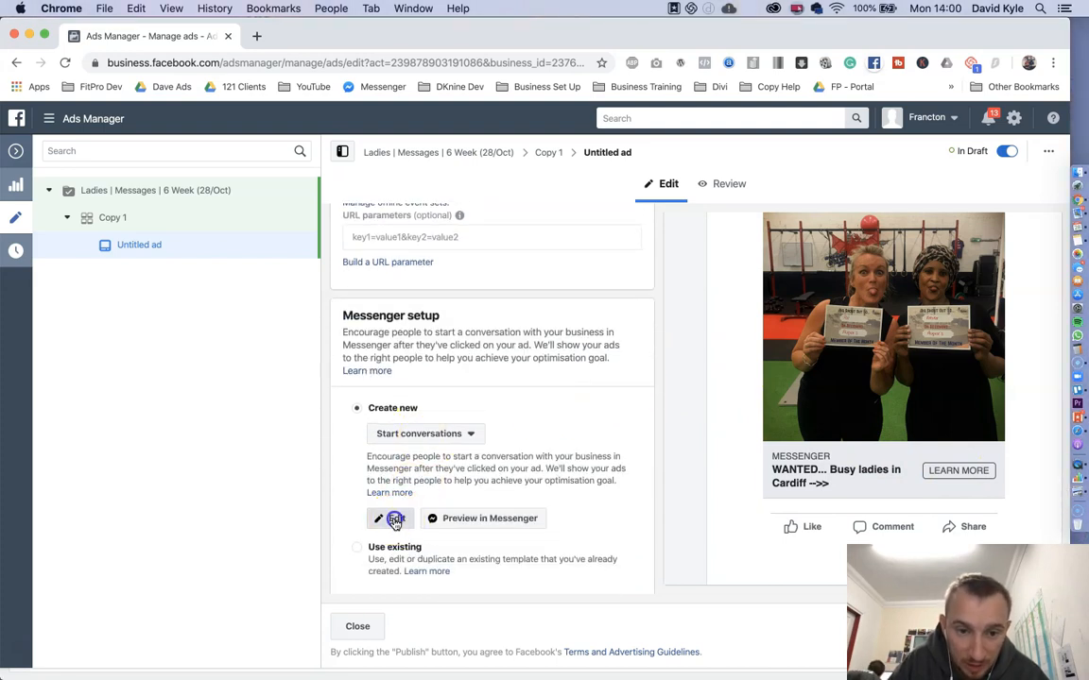
Step: Edit the Messenger welcome message, delete the suggested questions and set Customer actions to None
{"action": "left_click", "coordinate": [378, 518]}
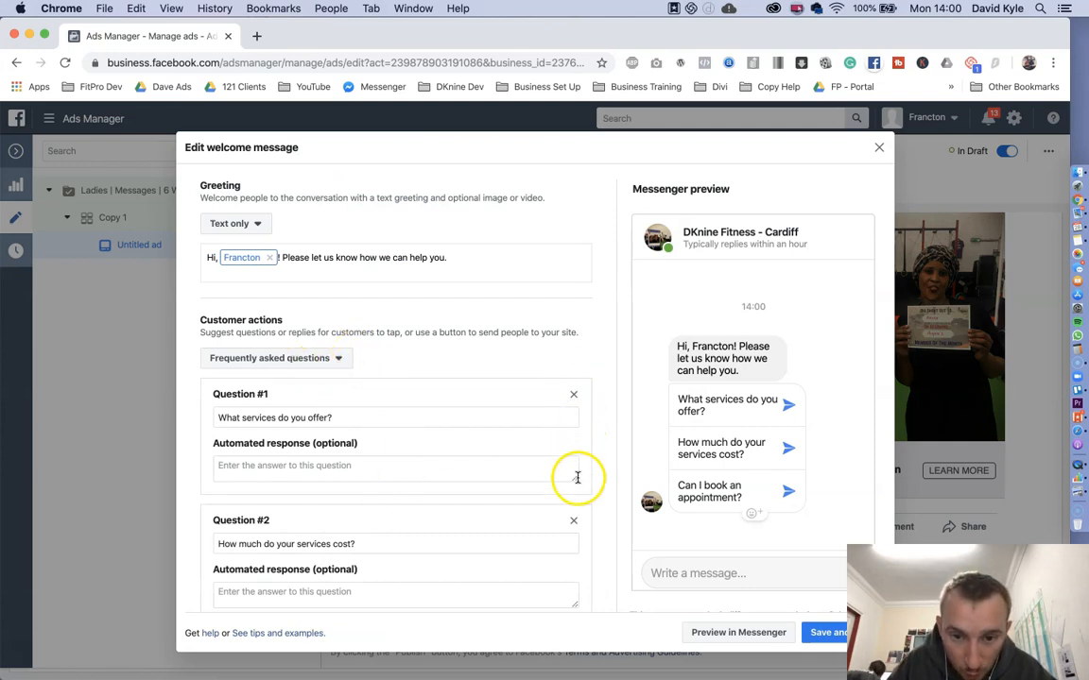
{"action": "left_click", "coordinate": [573, 395]}
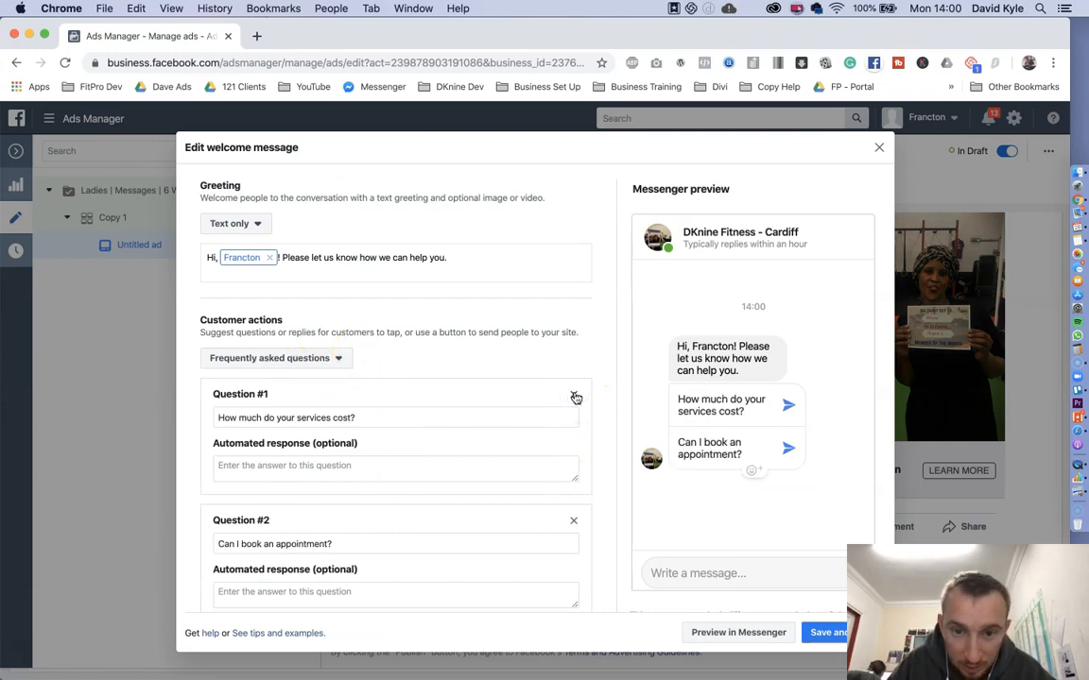
{"action": "left_click", "coordinate": [274, 357]}
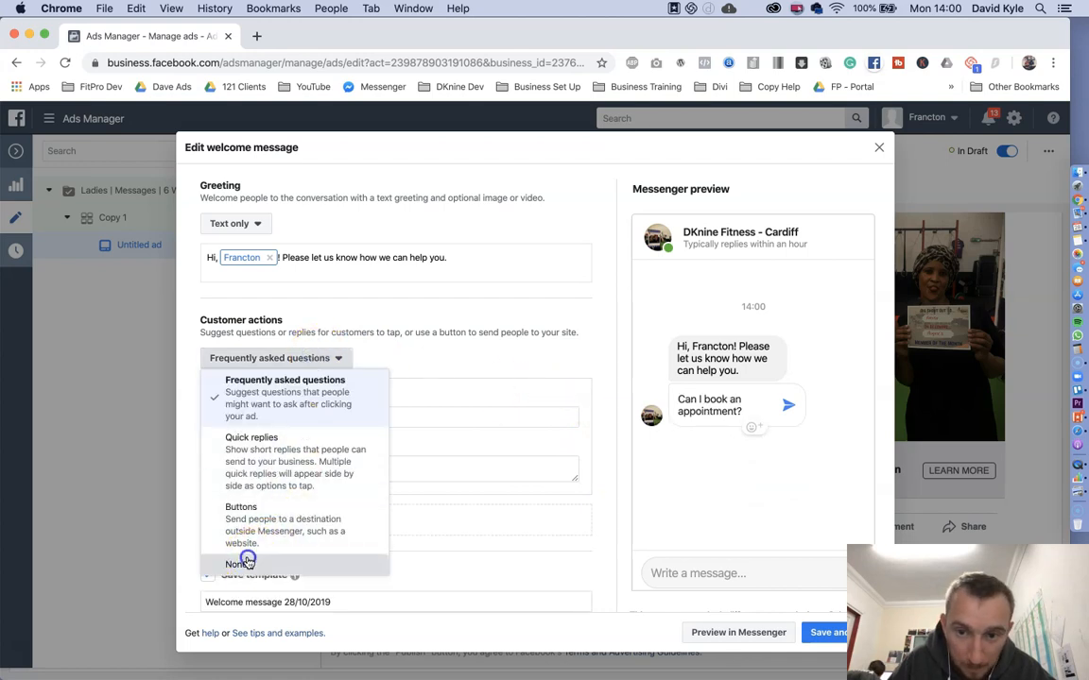
{"action": "left_click", "coordinate": [235, 563]}
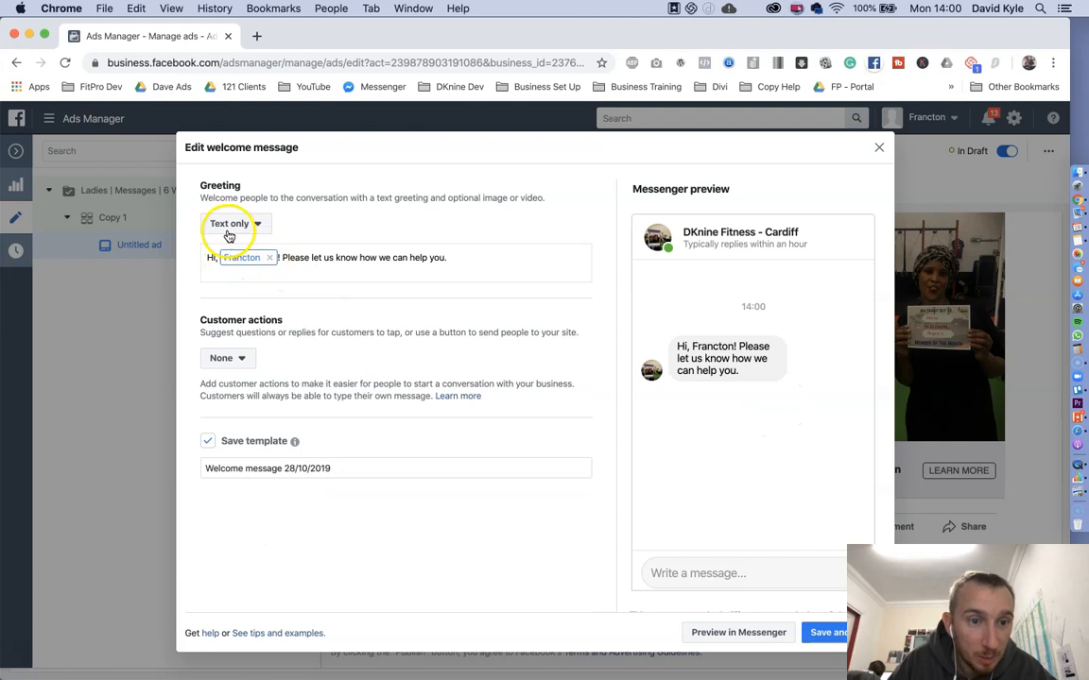
{"action": "mouse_move", "coordinate": [242, 257]}
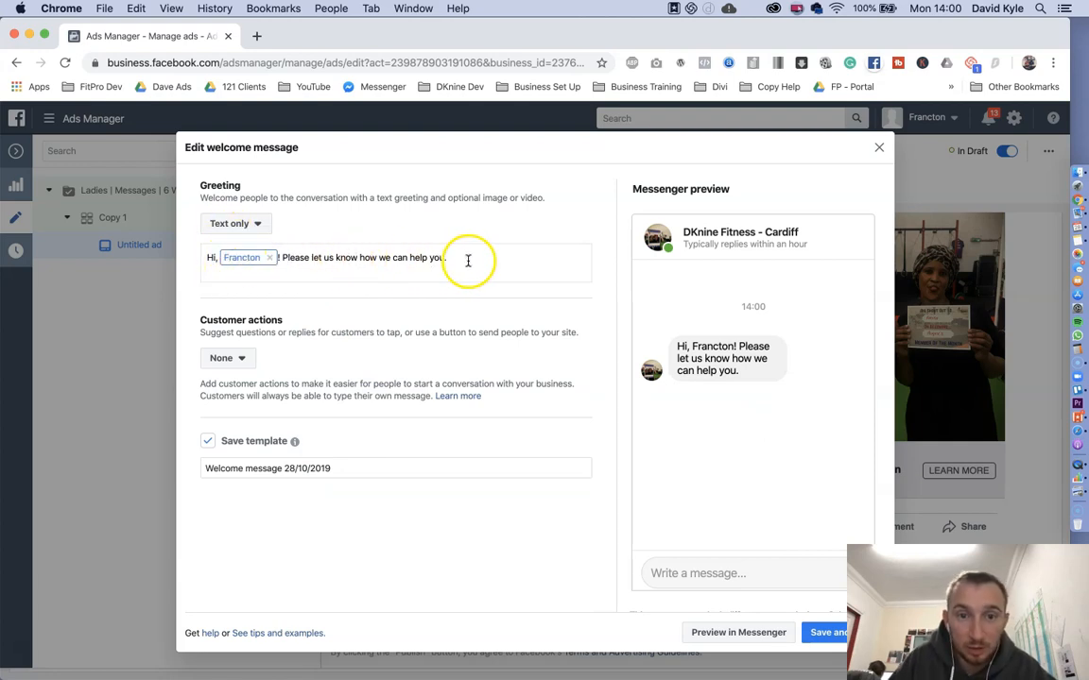
{"action": "left_click", "coordinate": [468, 257]}
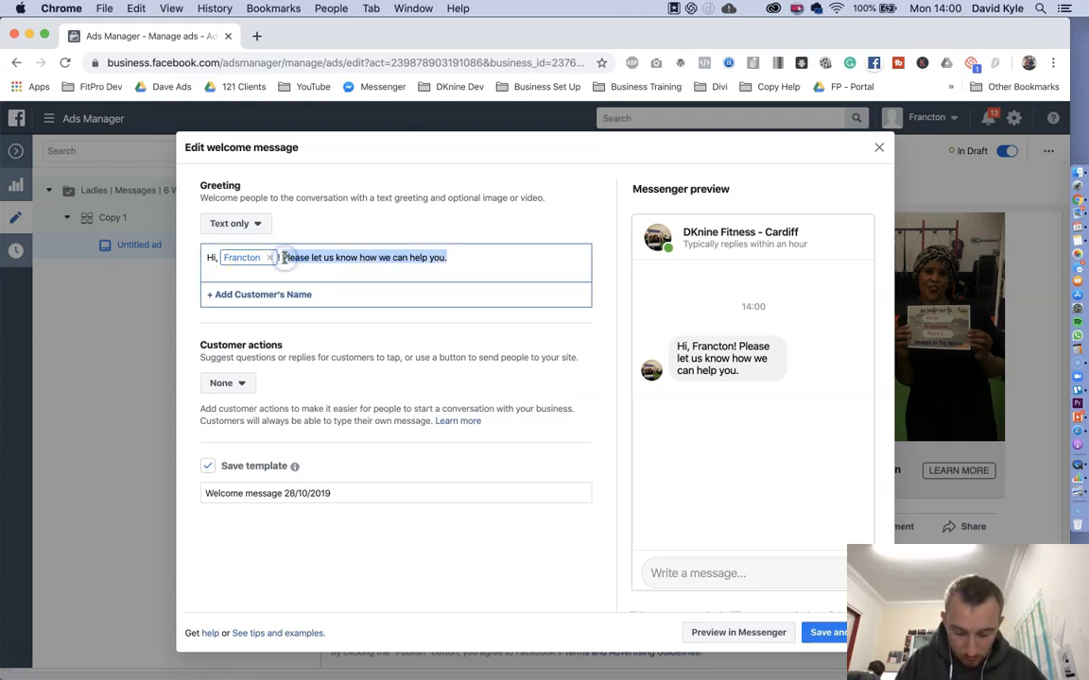
Step: Set the greeting to "To get started, simple tell us a little more about yourself?" and save it
{"action": "type", "text": "To"}
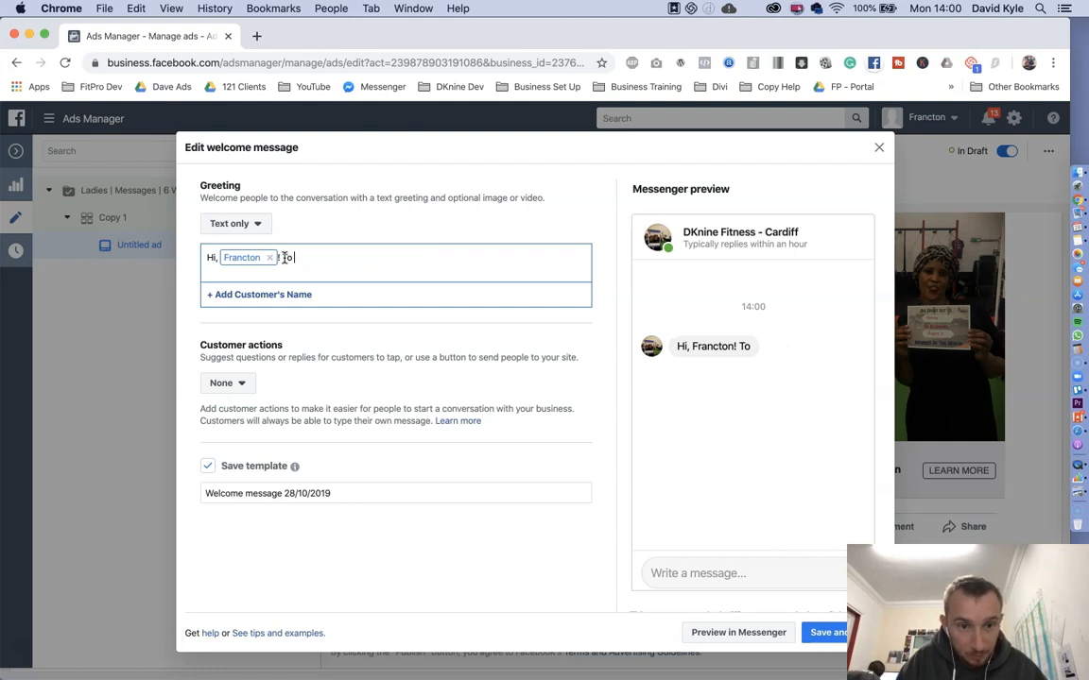
{"action": "type", "text": "get started, simple"}
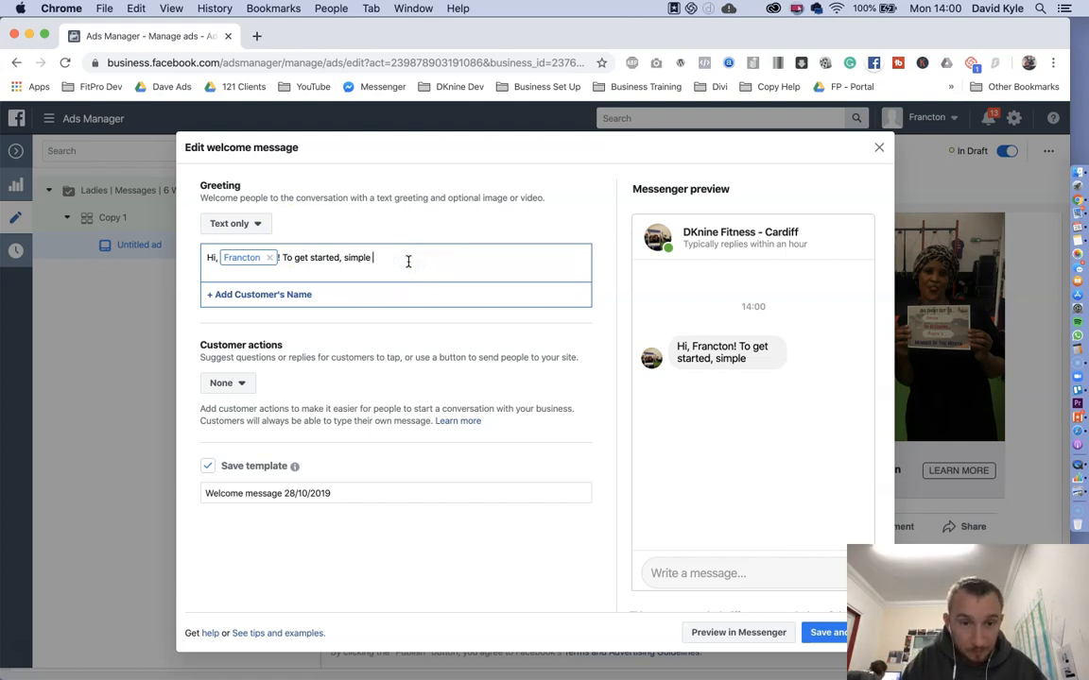
{"action": "type", "text": "tell"}
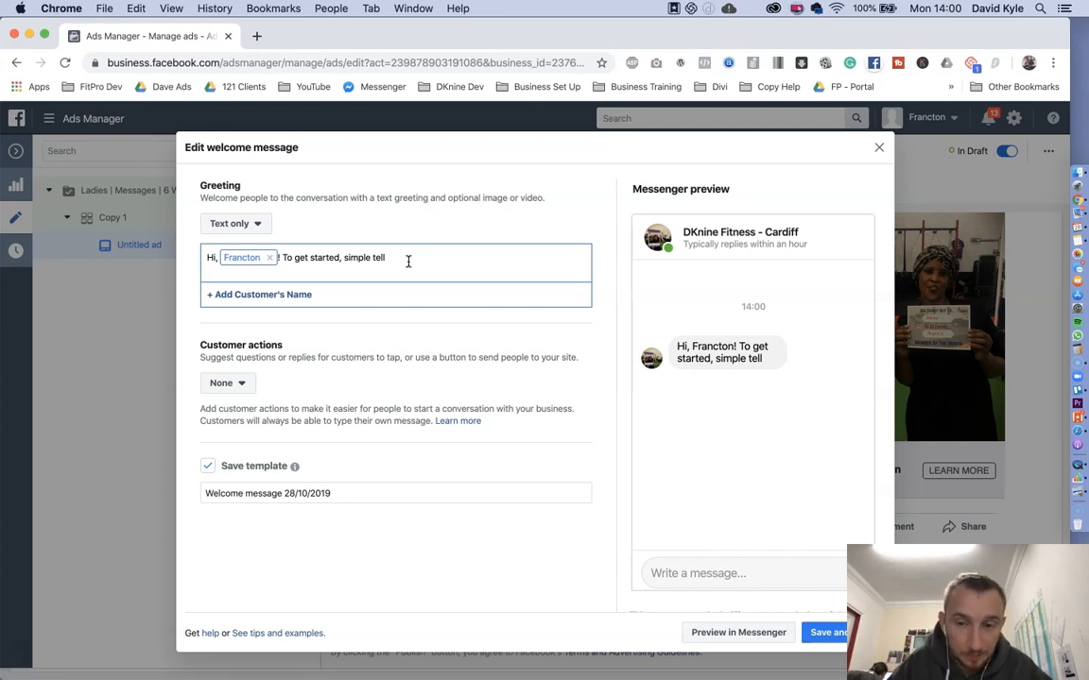
{"action": "type", "text": "us a littl emore about yourself?"}
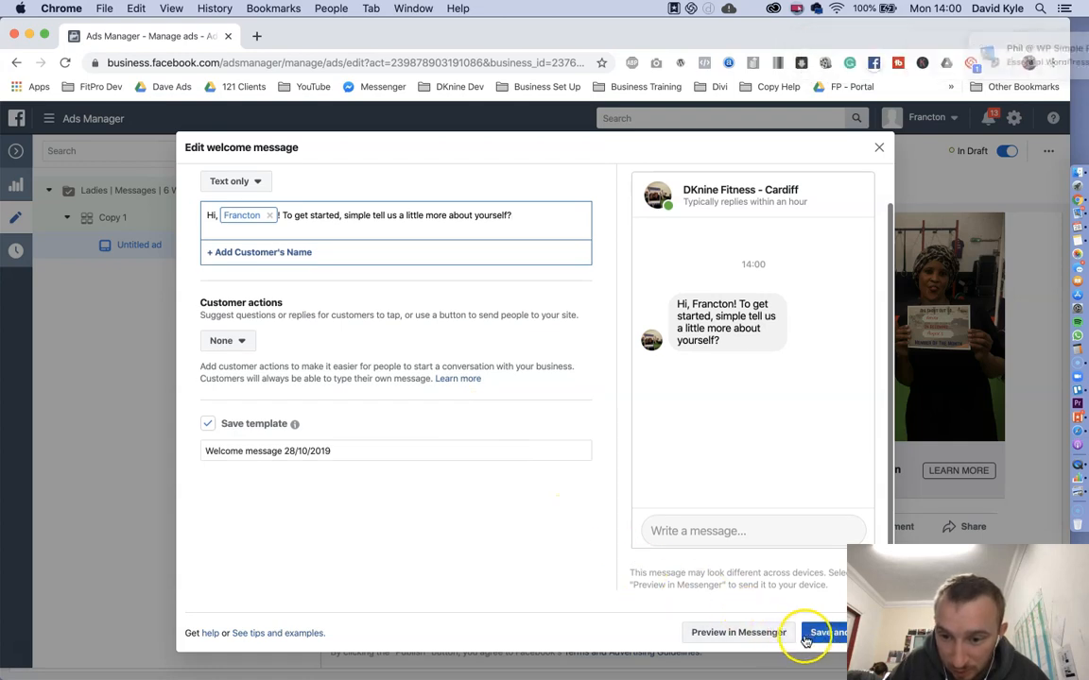
{"action": "left_click", "coordinate": [828, 631]}
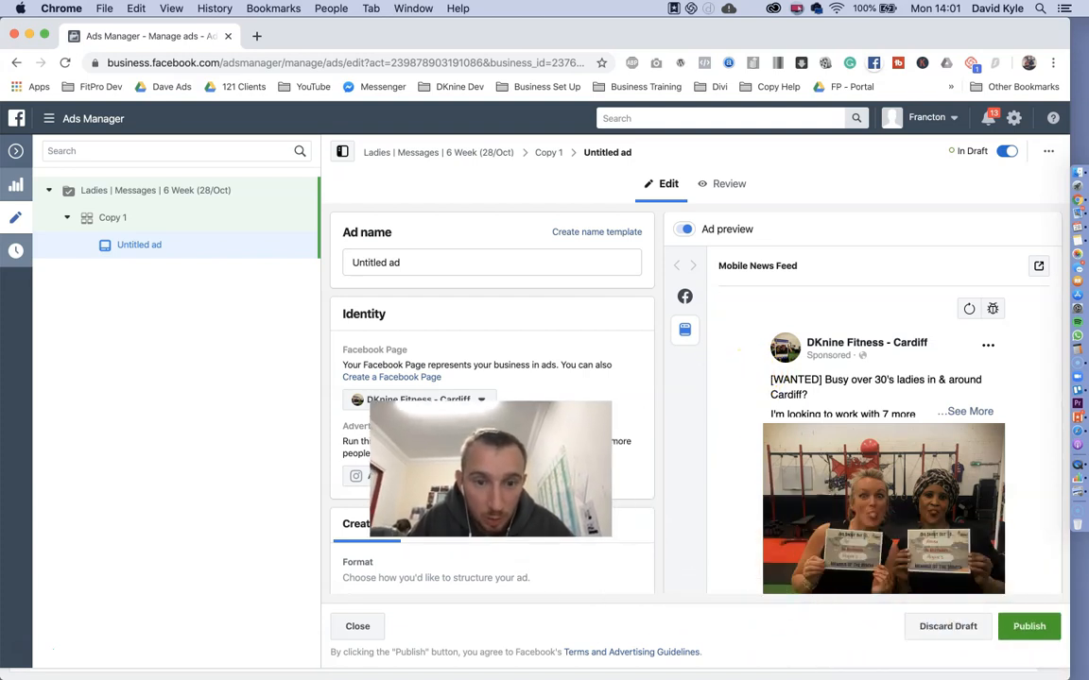
Step: Leave the editor, review the draft items and publish the campaign, ad set and ad
{"action": "left_click", "coordinate": [357, 626]}
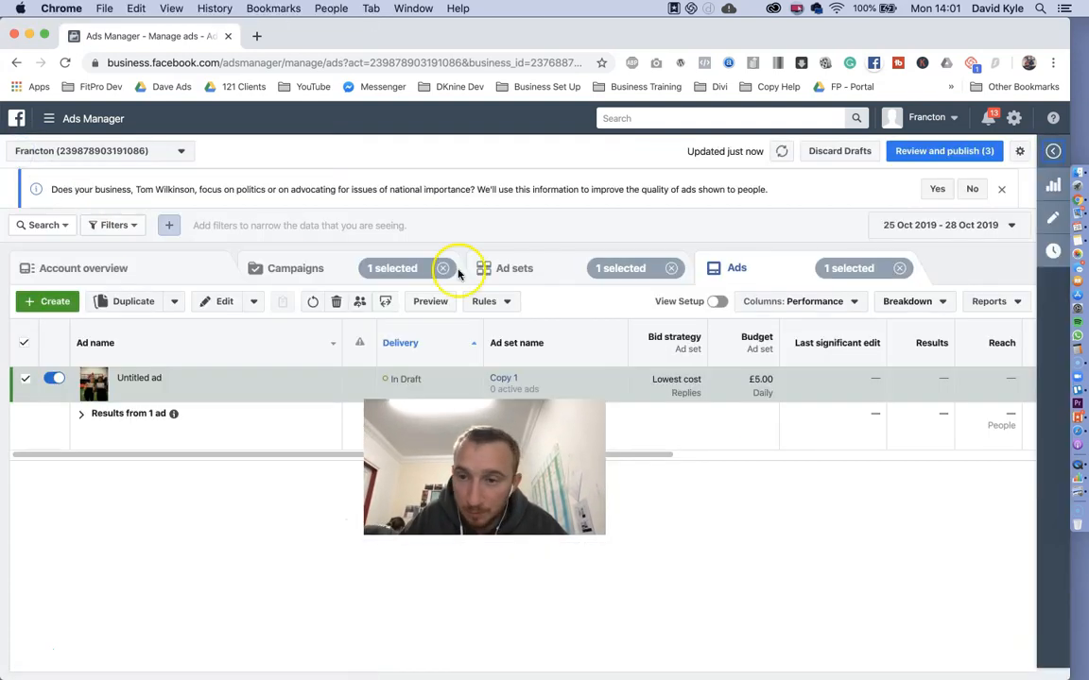
{"action": "left_click", "coordinate": [943, 151]}
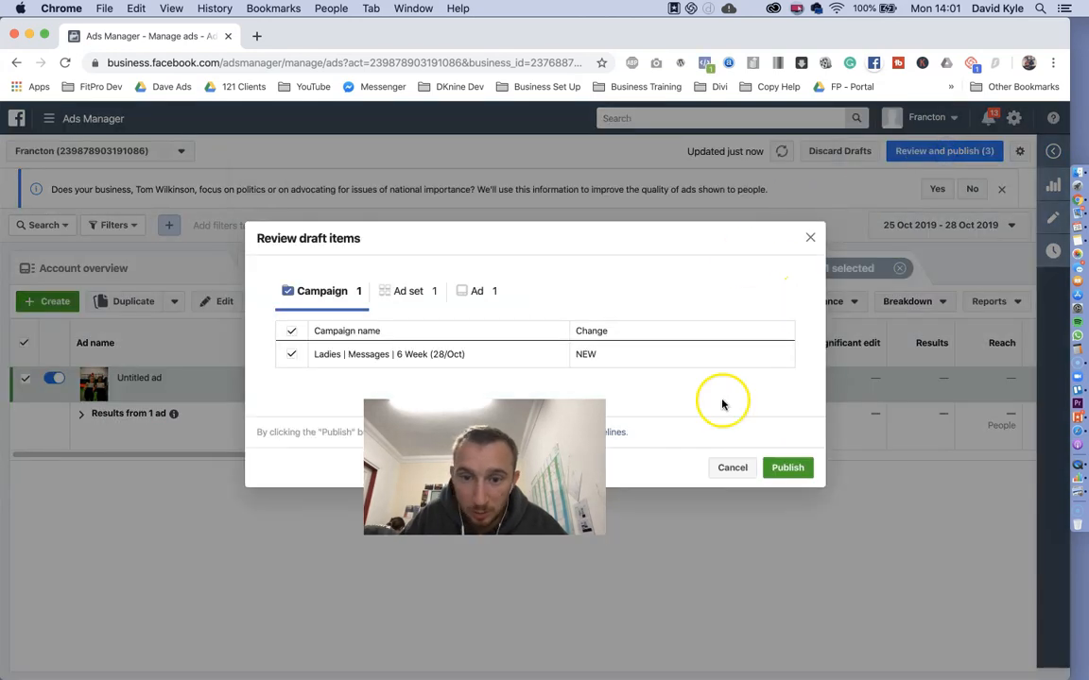
{"action": "left_click", "coordinate": [787, 467]}
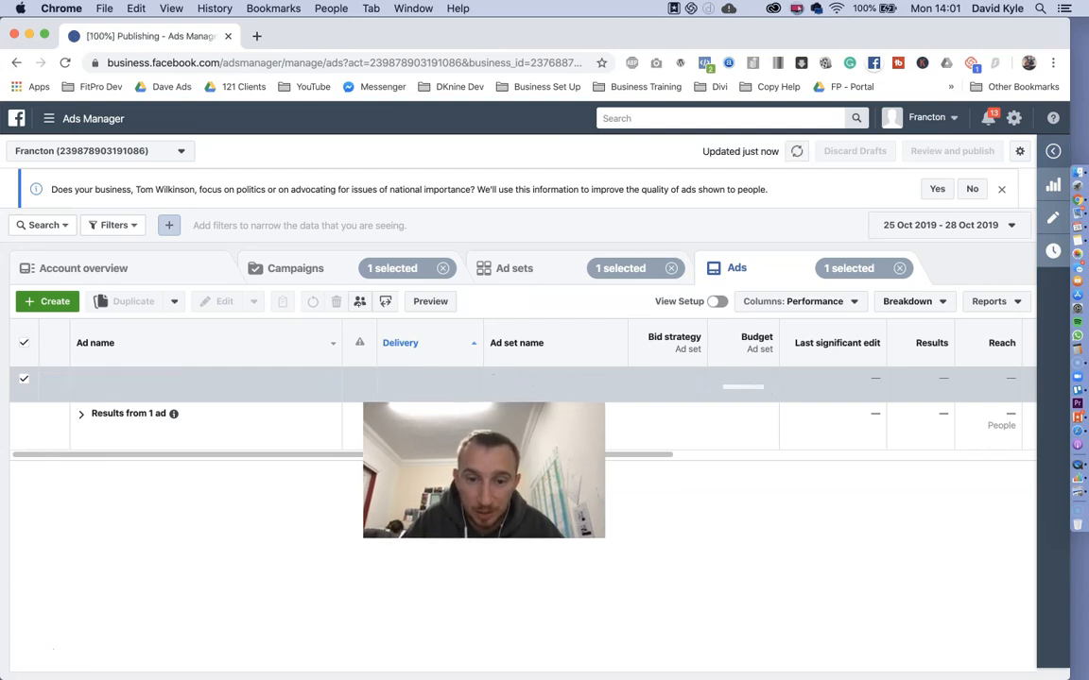
{"action": "left_click", "coordinate": [952, 152]}
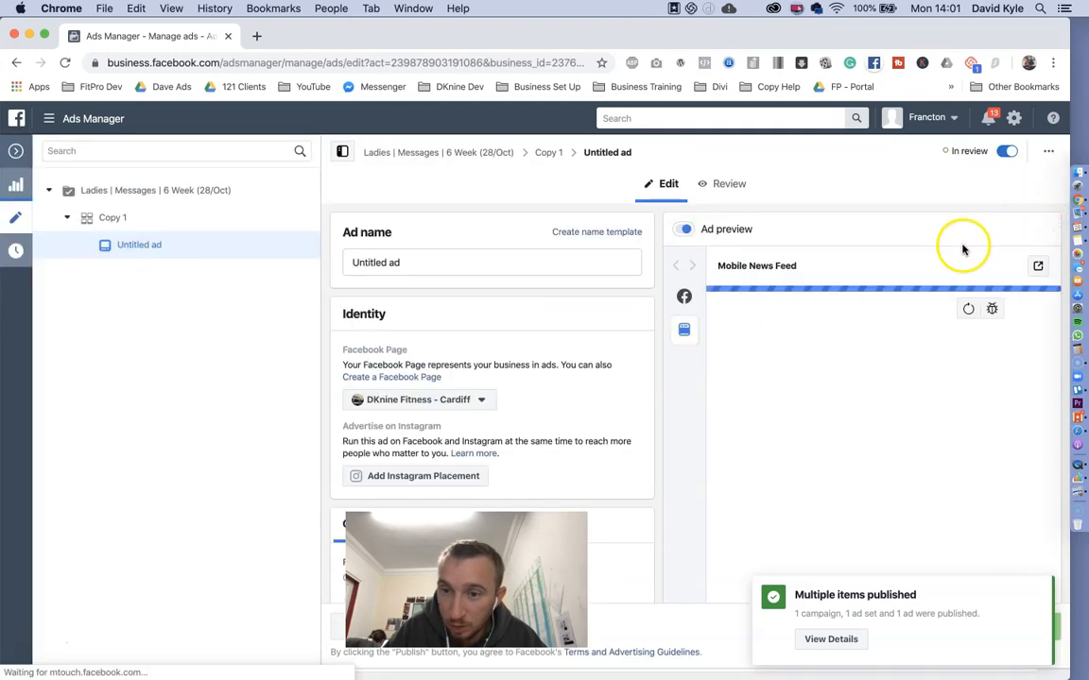
Step: Reopen the newly published ad, now shown as in review
{"action": "left_click", "coordinate": [1037, 265]}
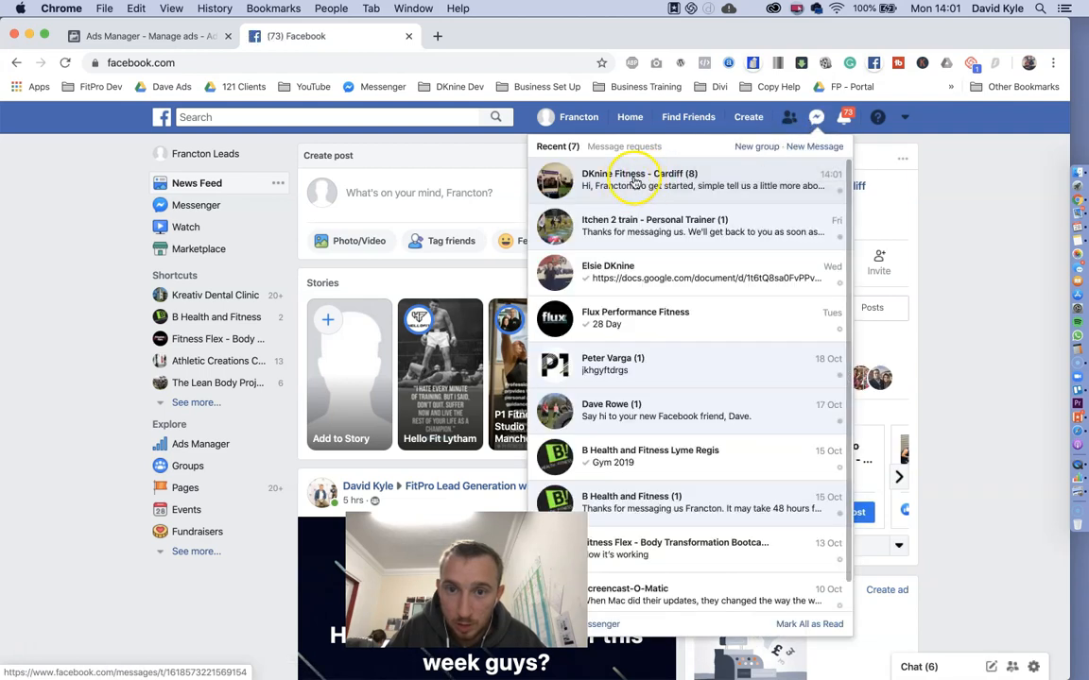
Step: View the DKnine Fitness - Cardiff Messenger chat showing the new greeting, then return to Ads Manager
{"action": "left_click", "coordinate": [639, 179]}
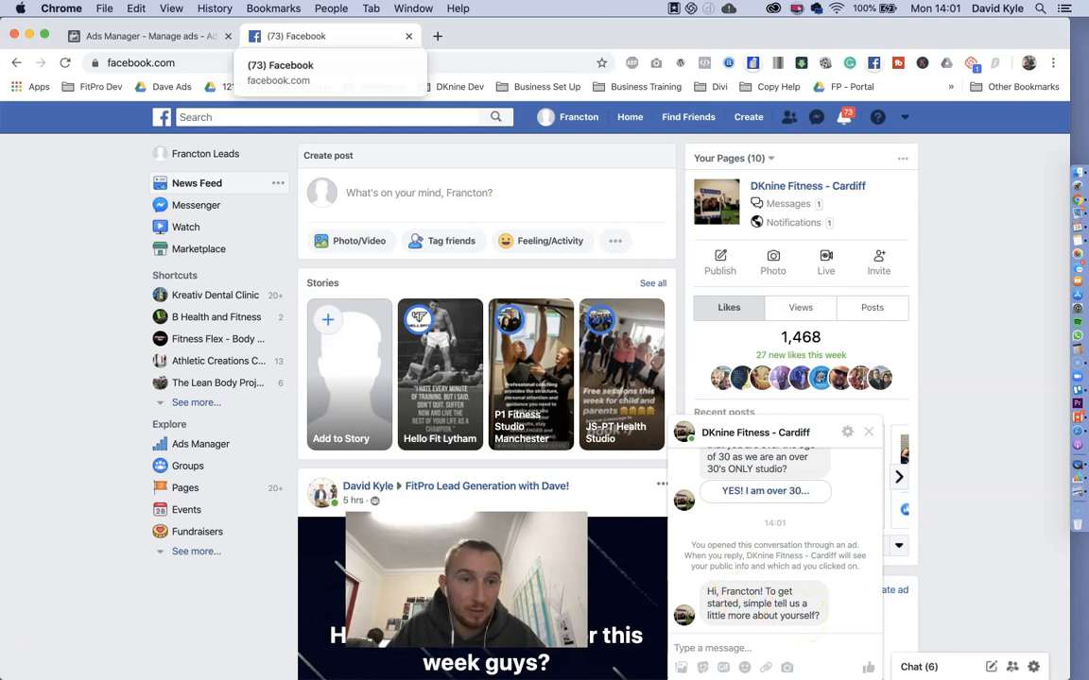
{"action": "left_click", "coordinate": [142, 36]}
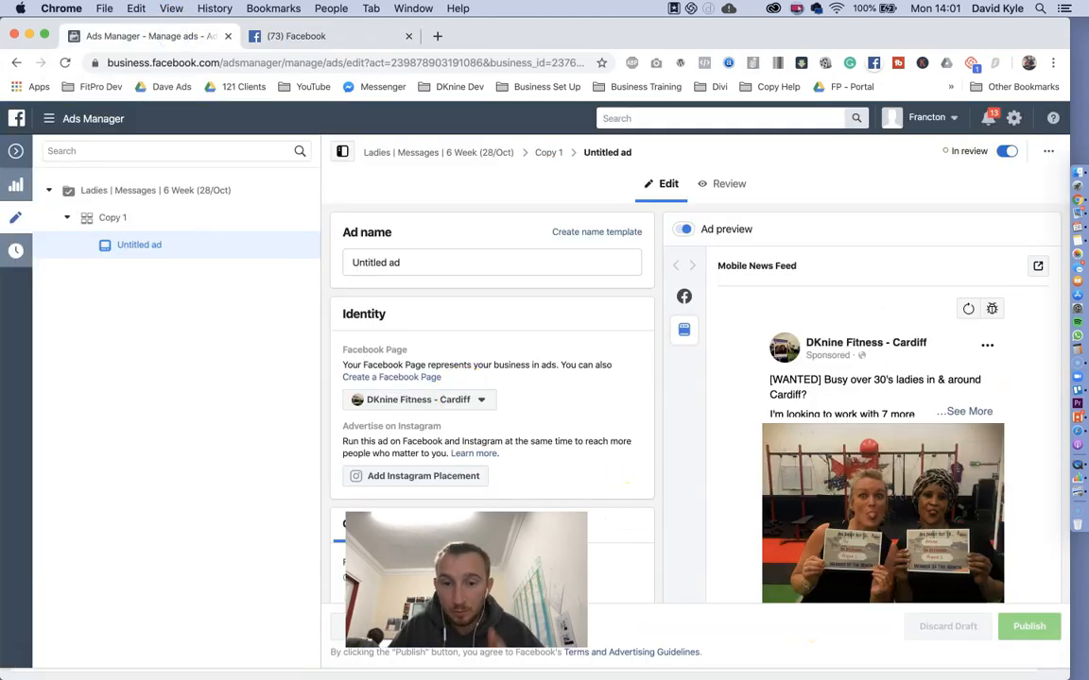